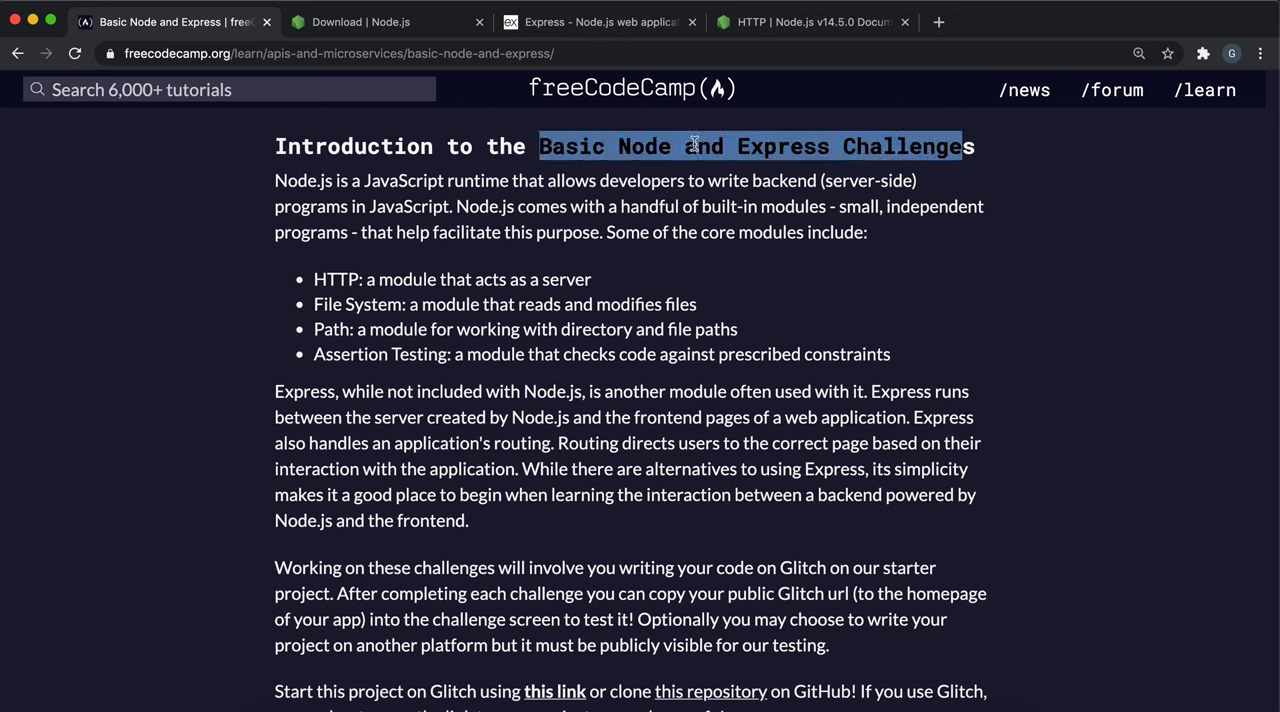
mouse_move(267, 208)
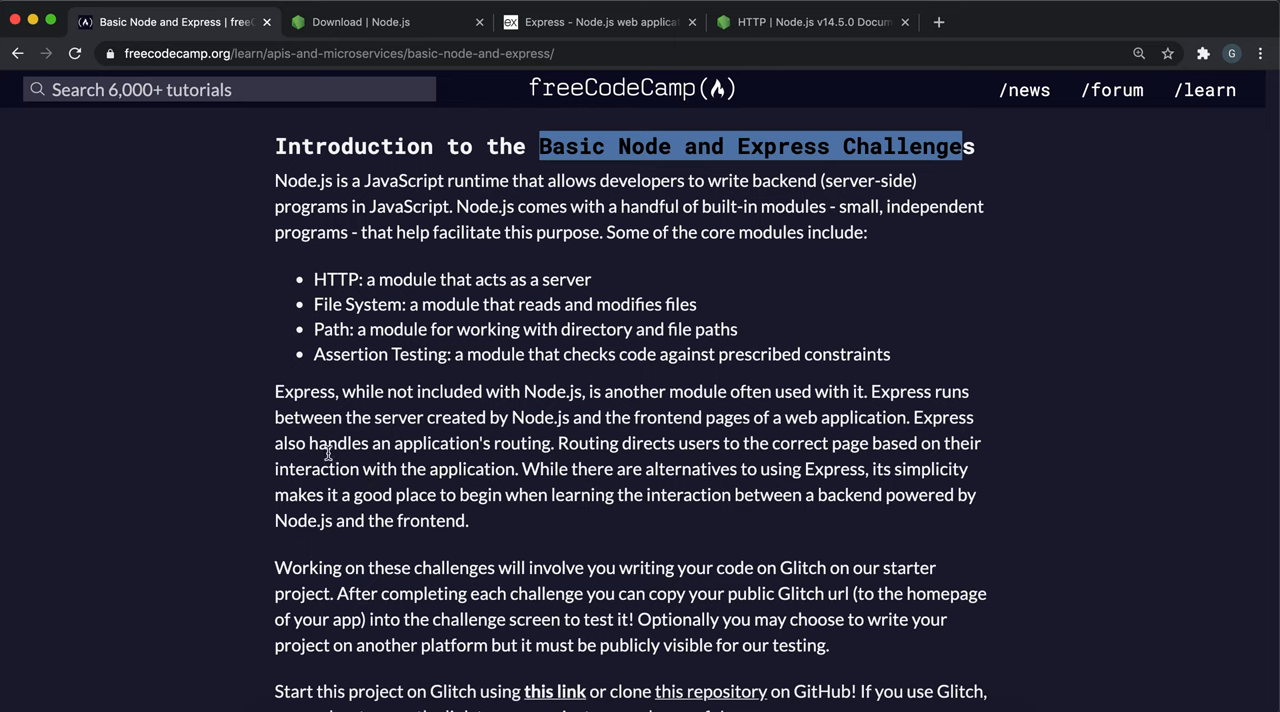
mouse_move(449, 177)
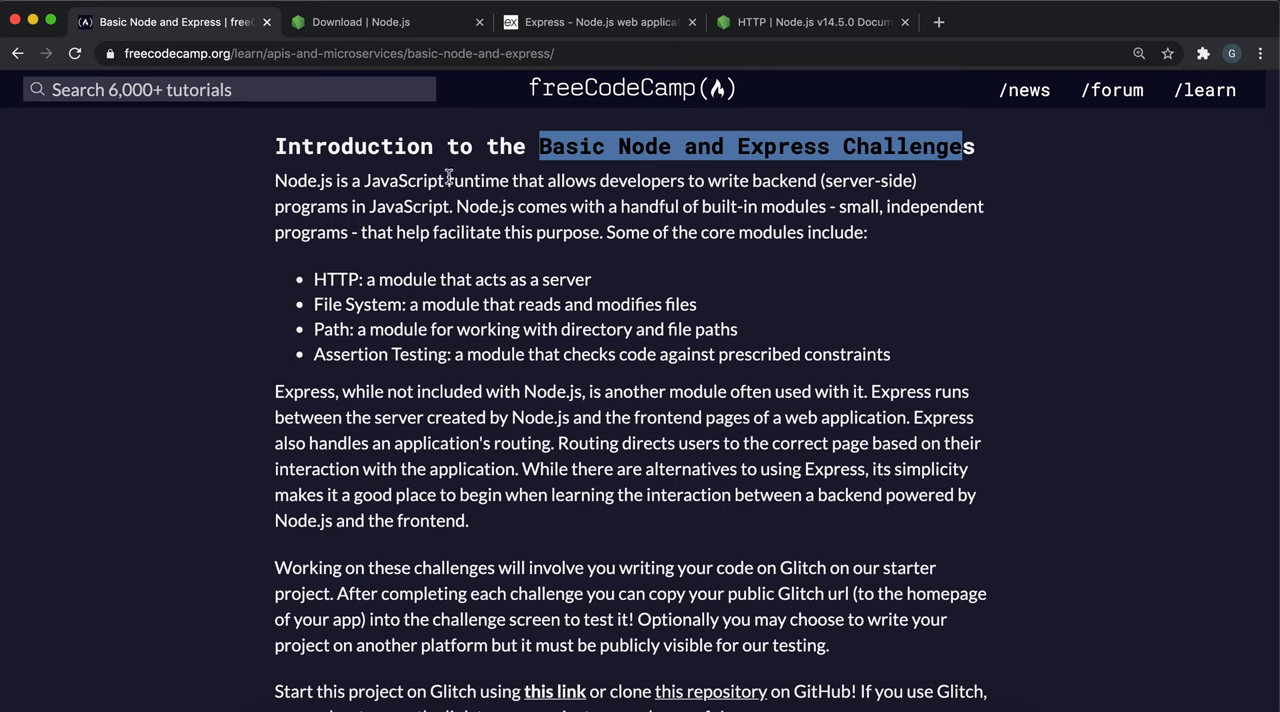
mouse_move(350, 233)
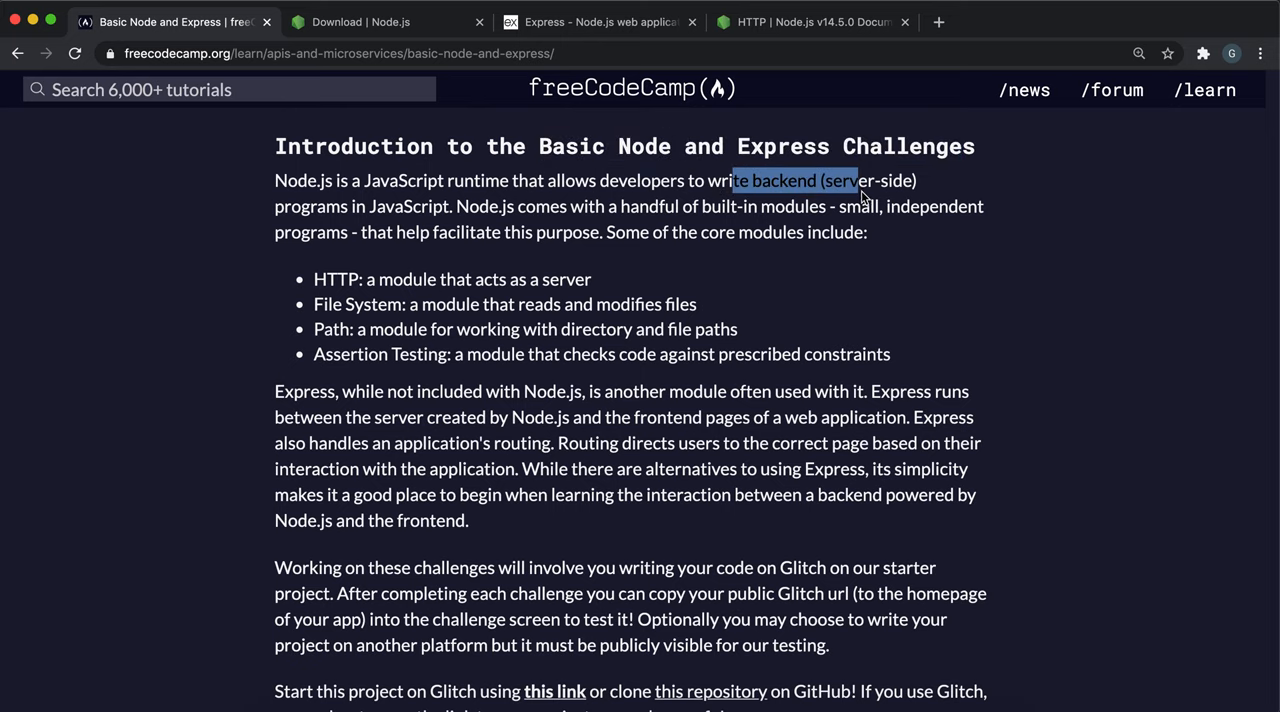
Highlight the introduction's lines on JavaScript backends and the Assertion Testing module
left_click_drag(860, 195, 420, 206)
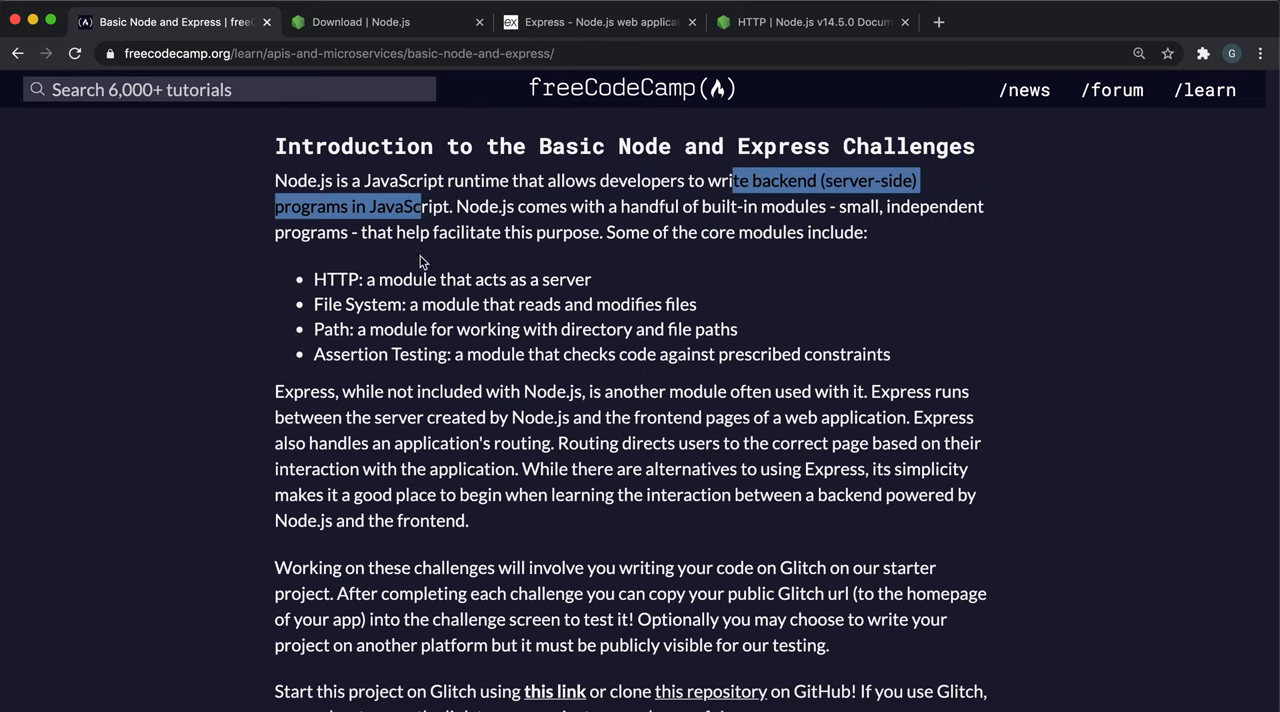
mouse_move(724, 217)
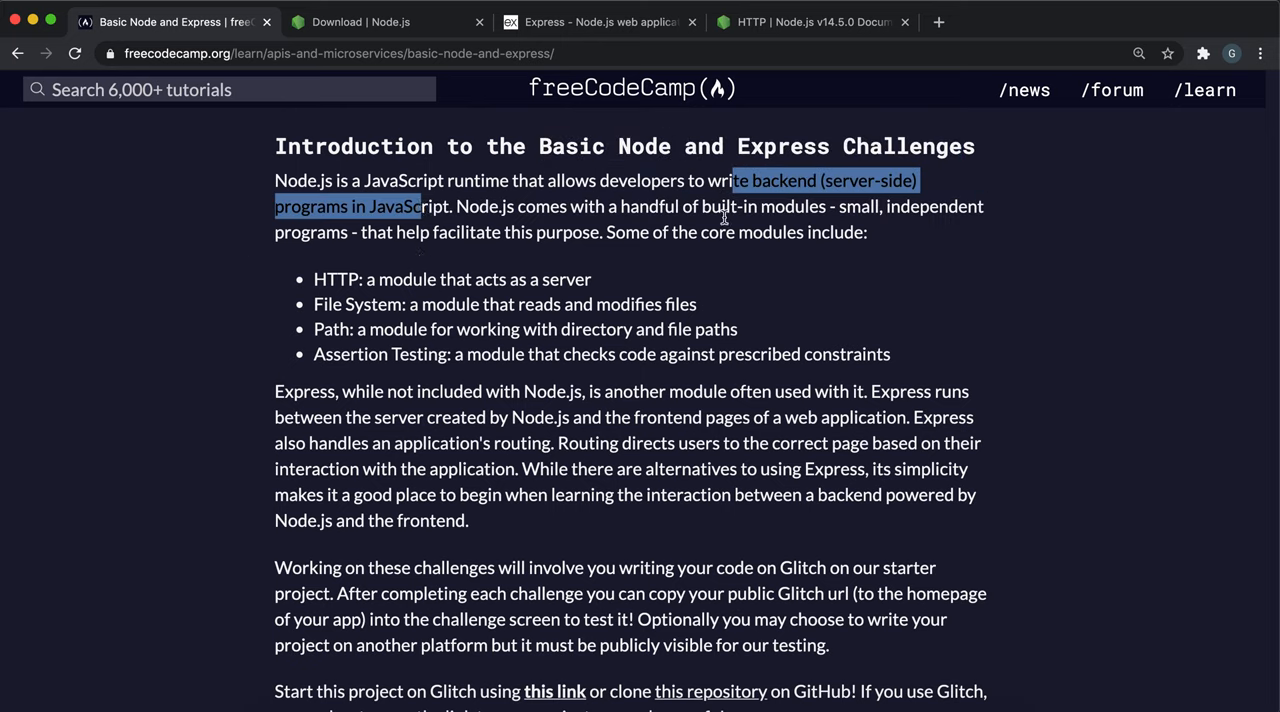
mouse_move(597, 207)
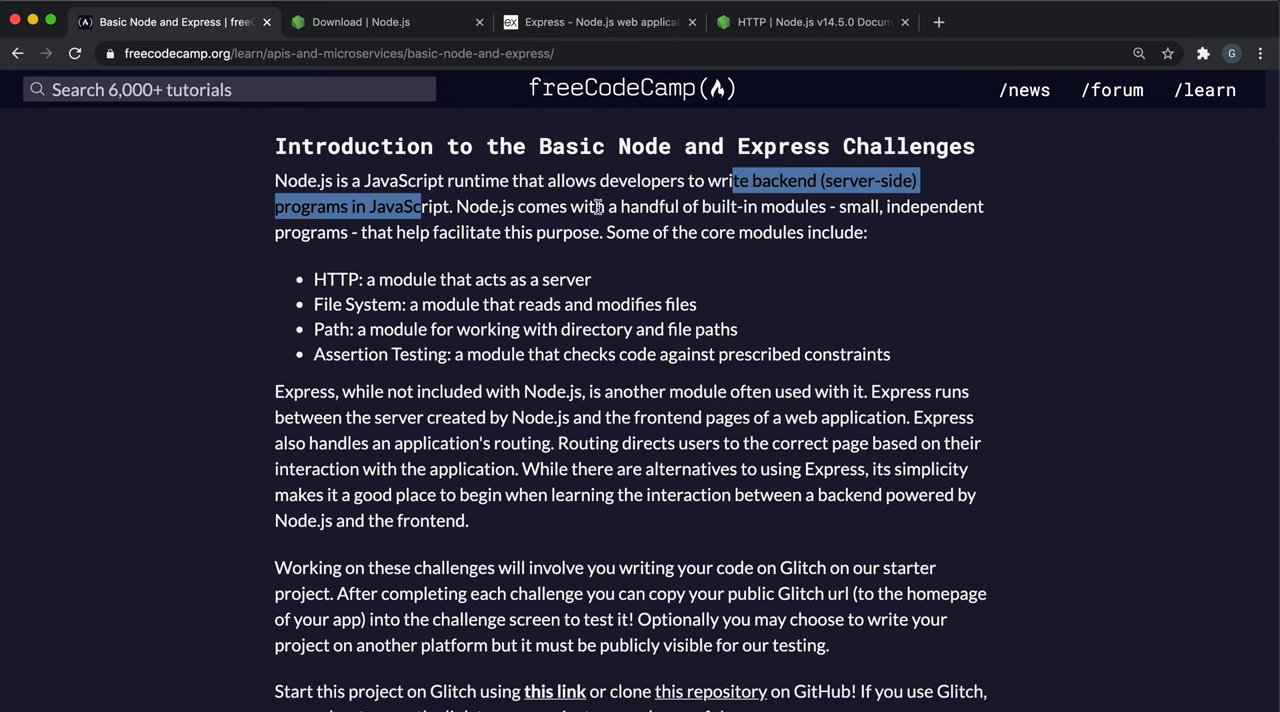
mouse_move(835, 206)
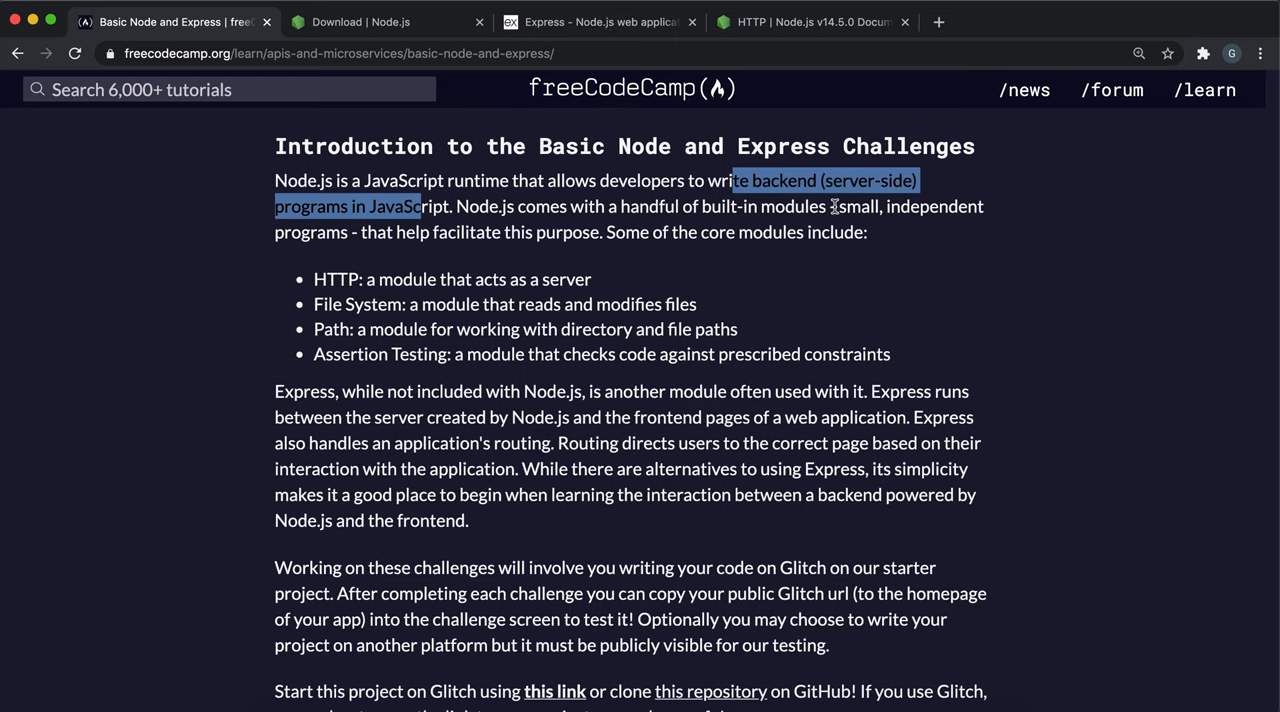
mouse_move(443, 245)
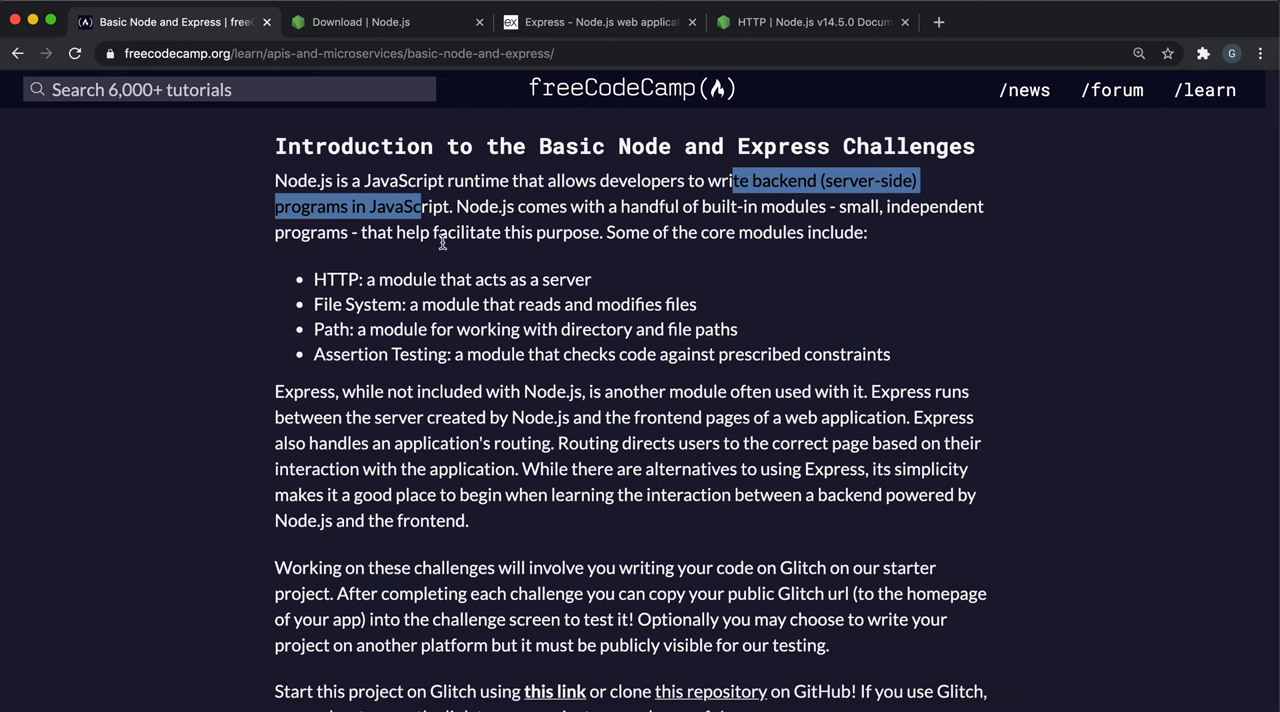
mouse_move(538, 254)
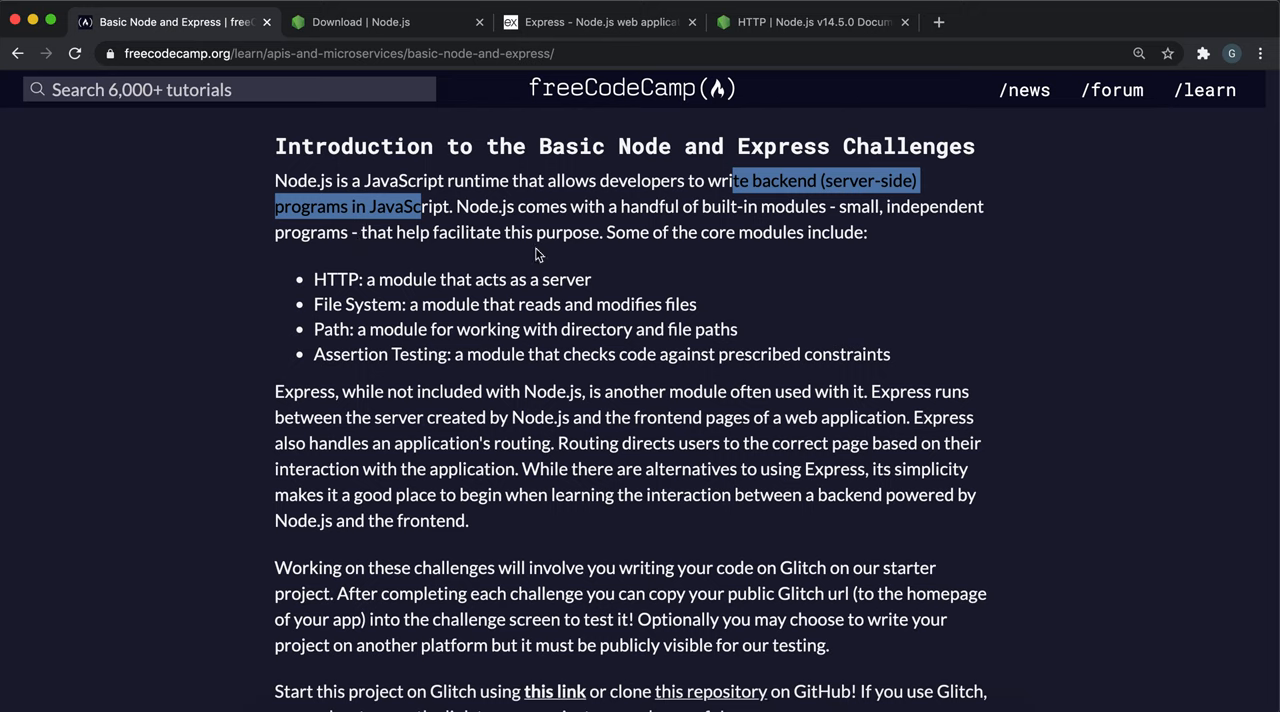
mouse_move(478, 266)
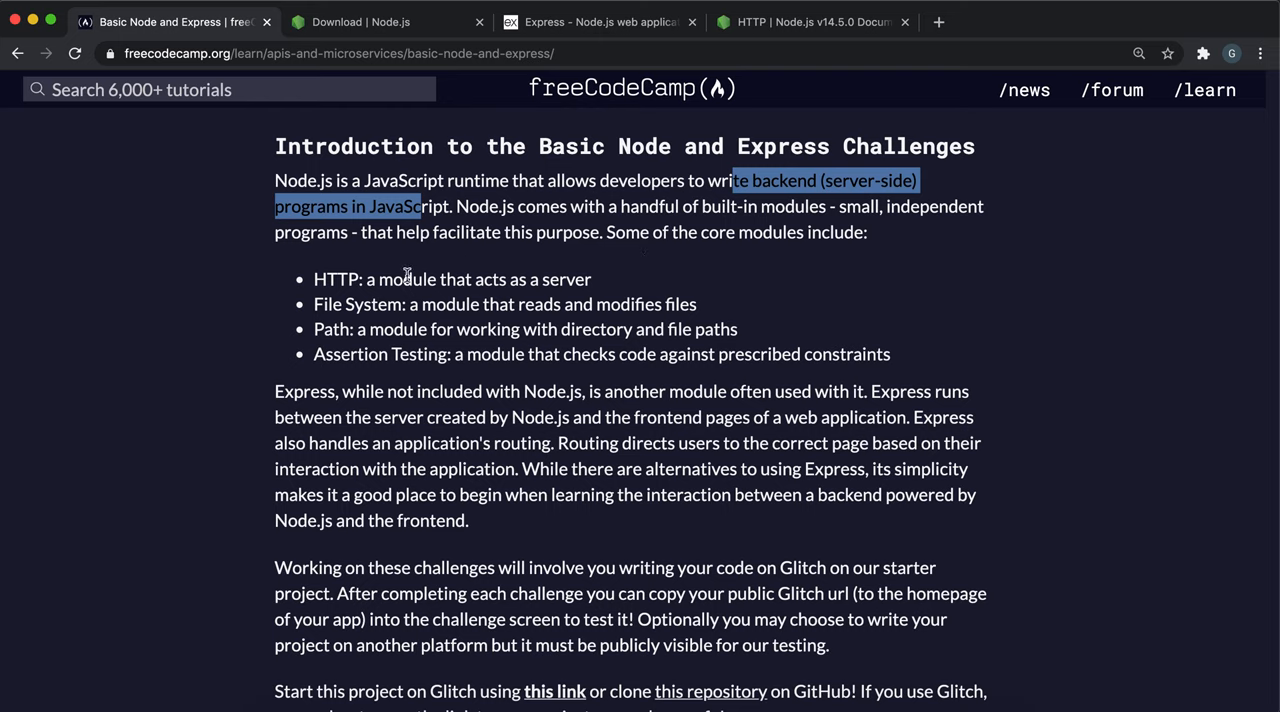
left_click_drag(393, 279, 591, 279)
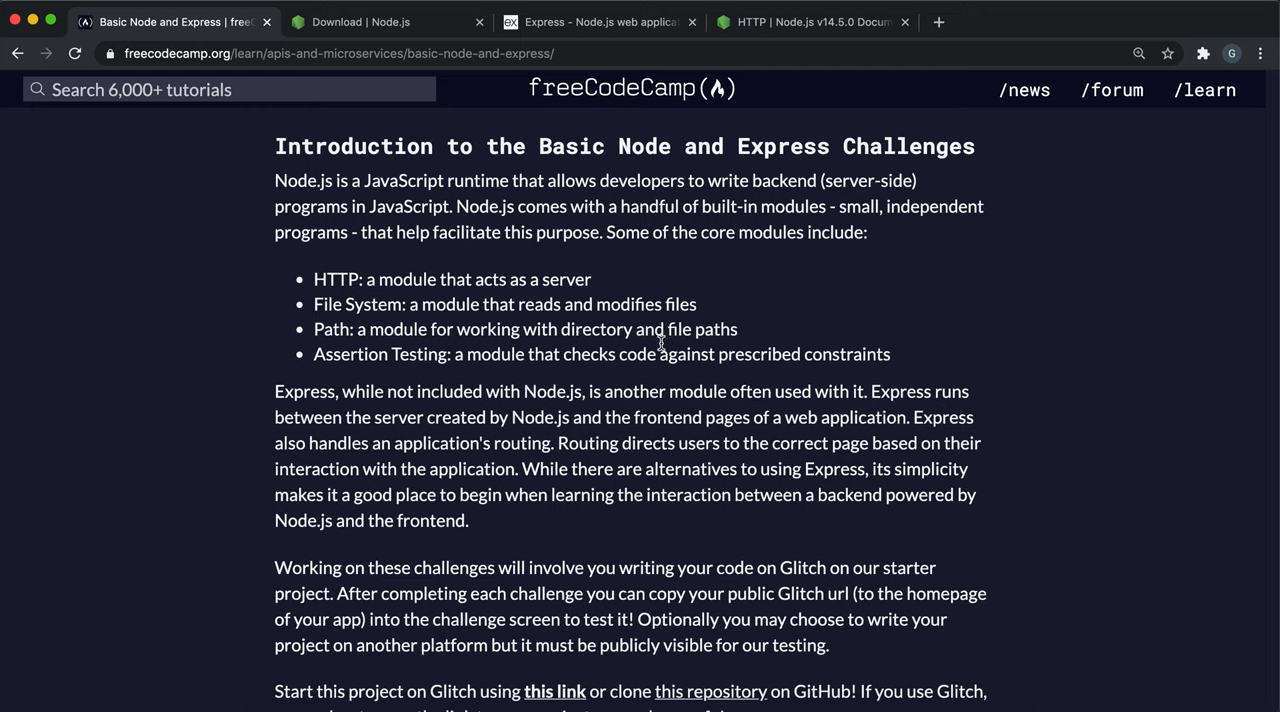
mouse_move(670, 353)
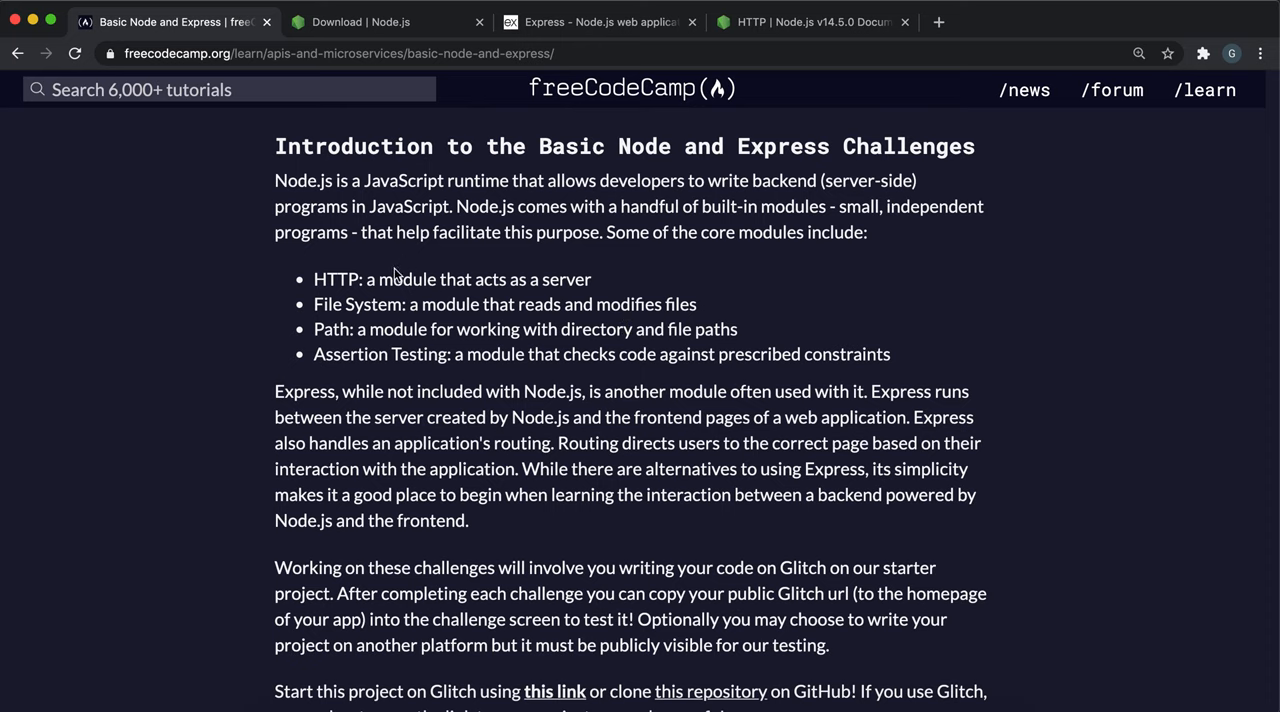
left_click_drag(392, 354, 615, 354)
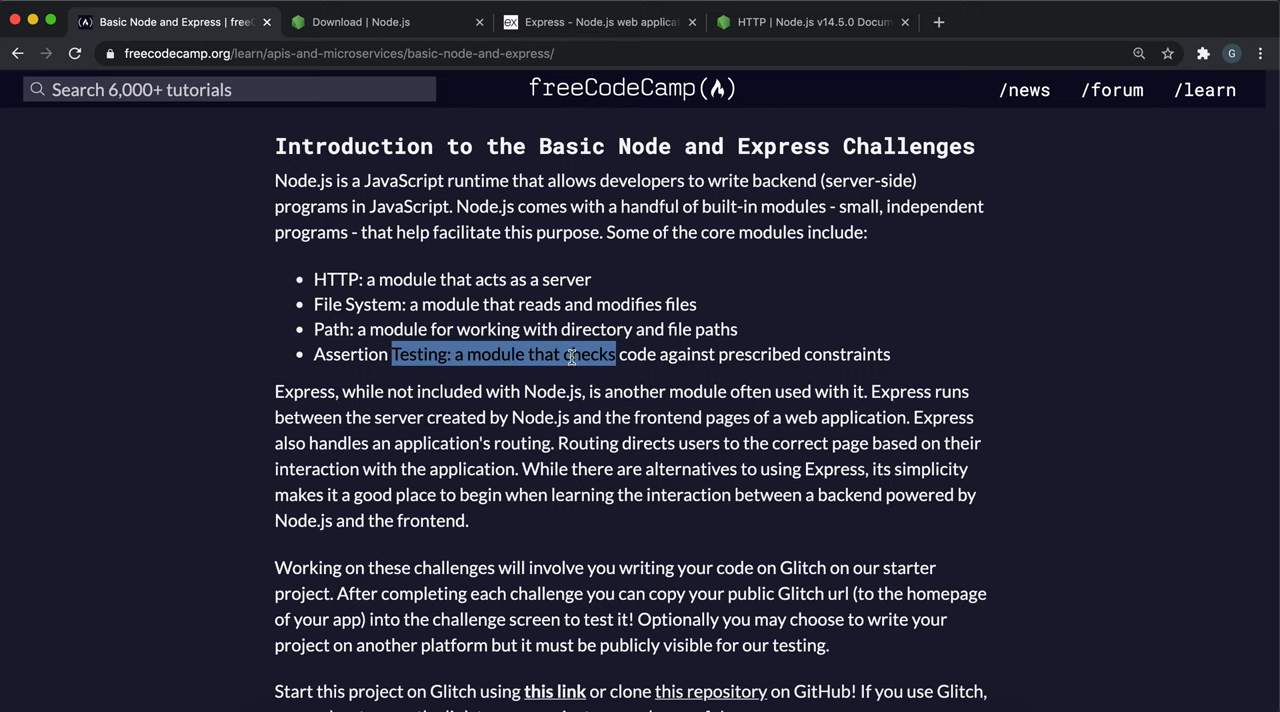
mouse_move(525, 424)
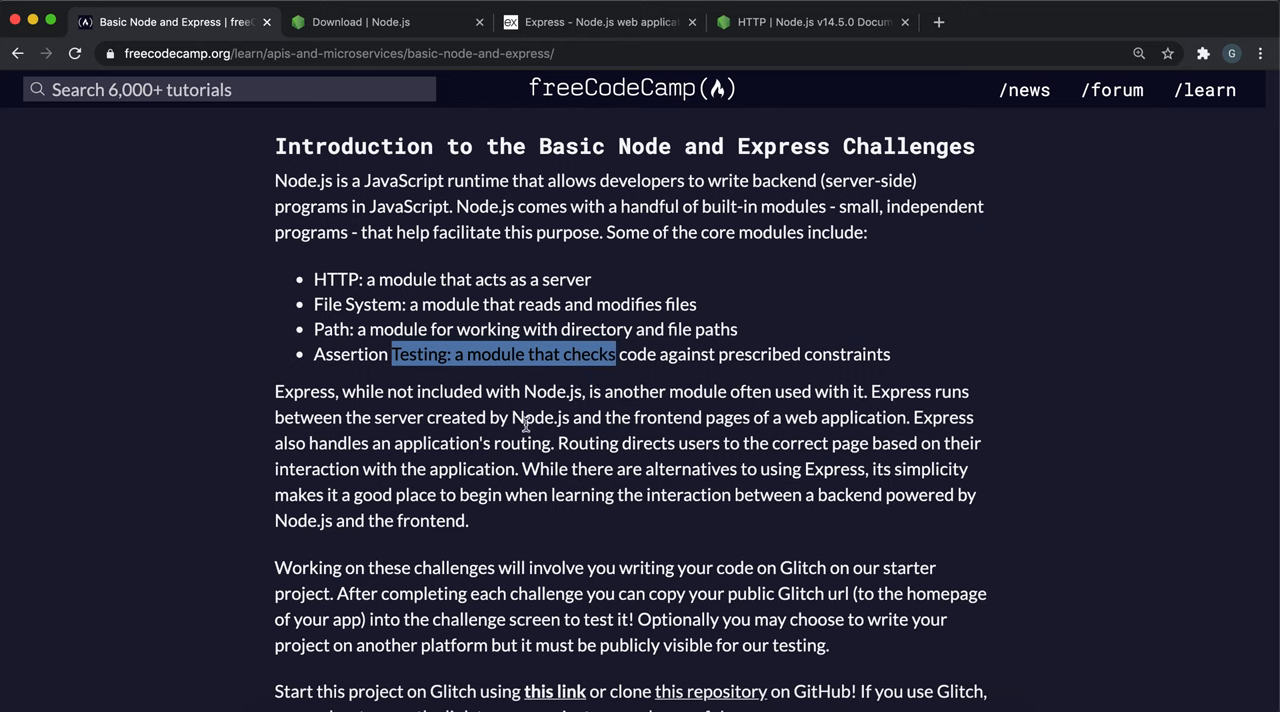
mouse_move(309, 398)
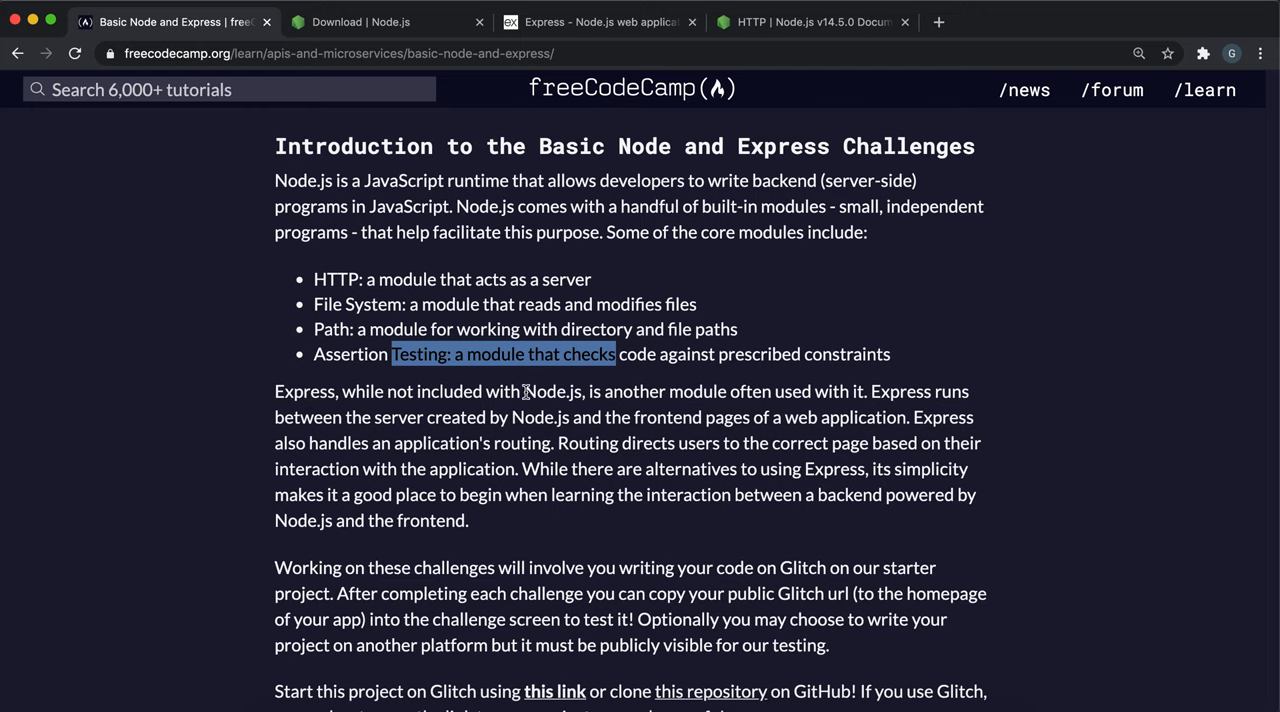
mouse_move(535, 265)
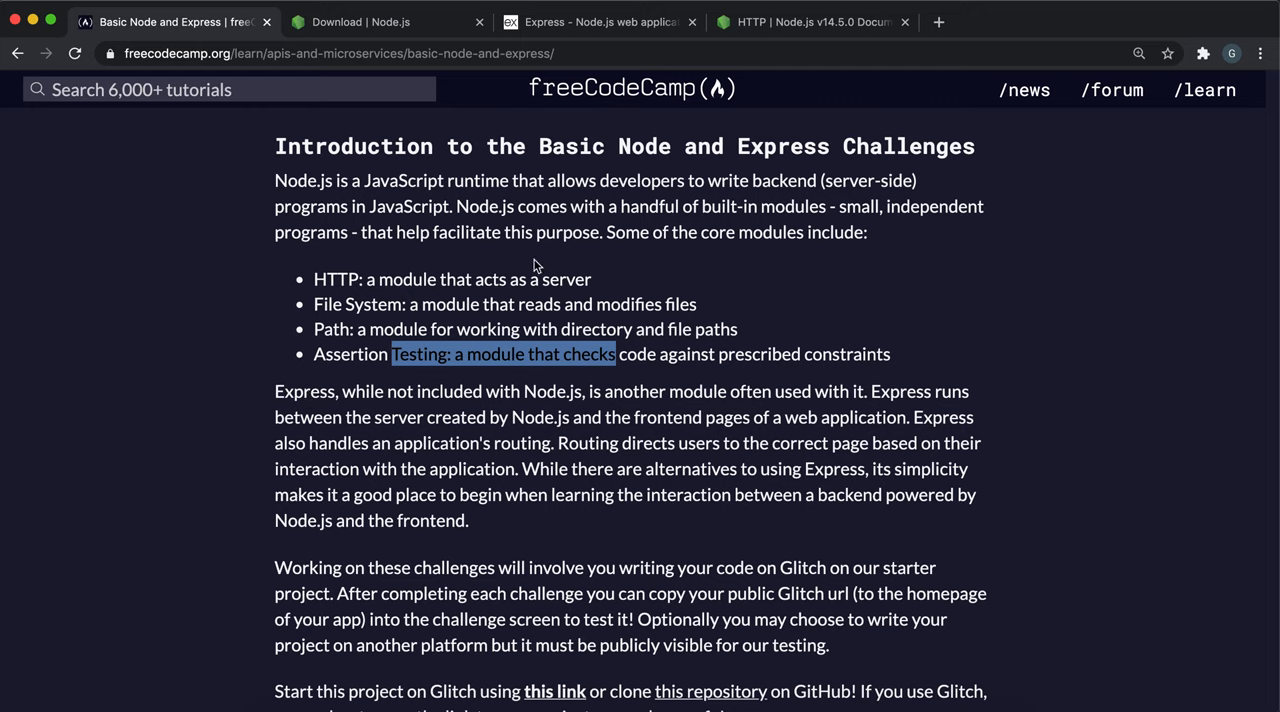
Check the 'npm install express' command on the Express website, then return to the introduction
left_click(595, 21)
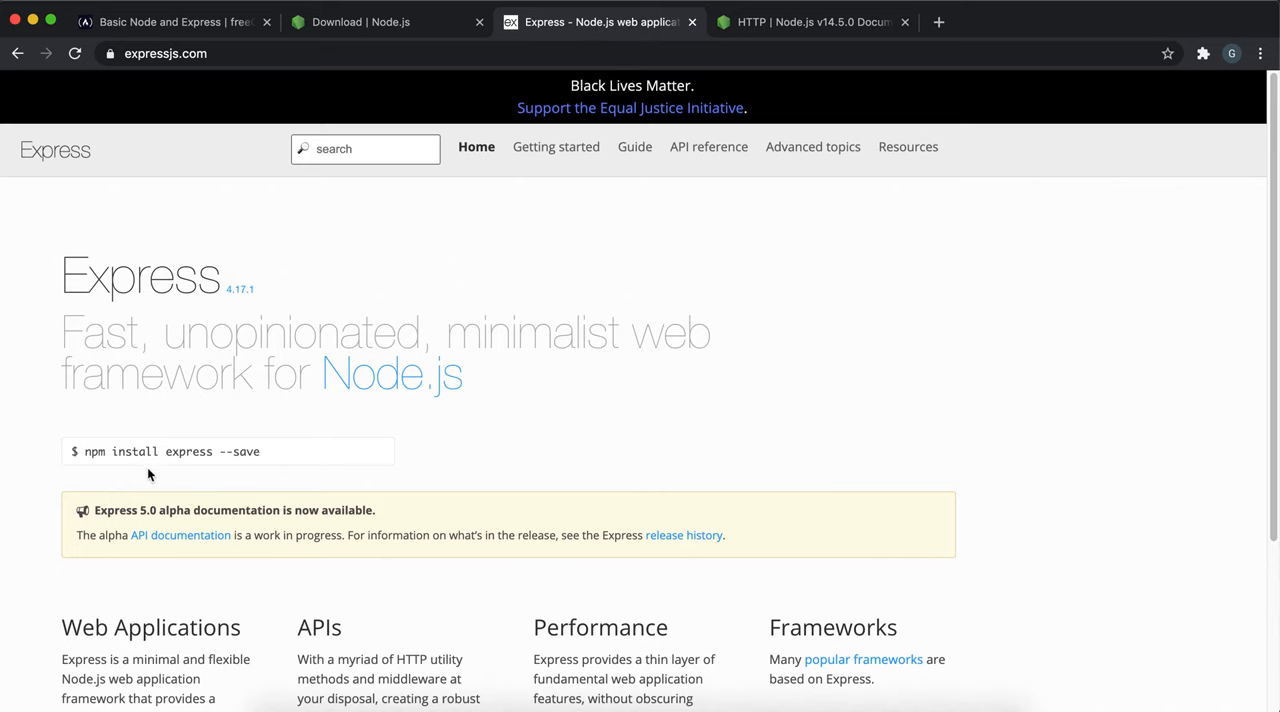
triple_click(170, 451)
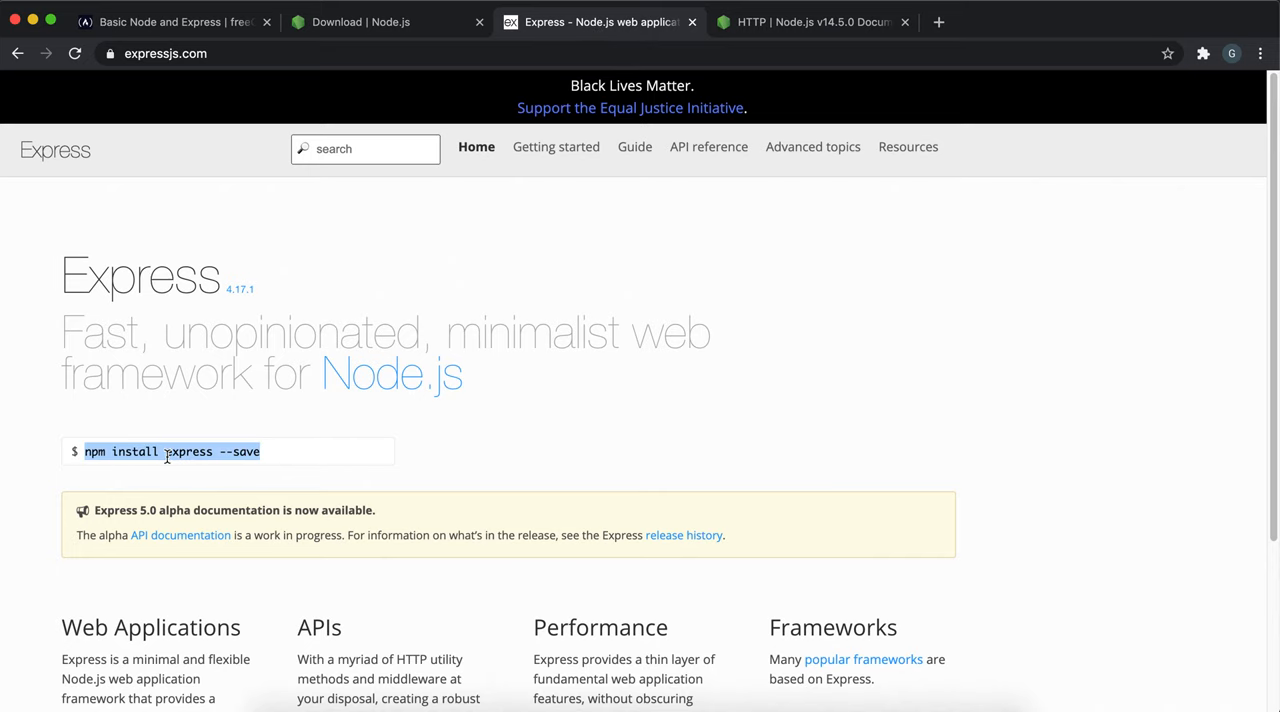
left_click(175, 21)
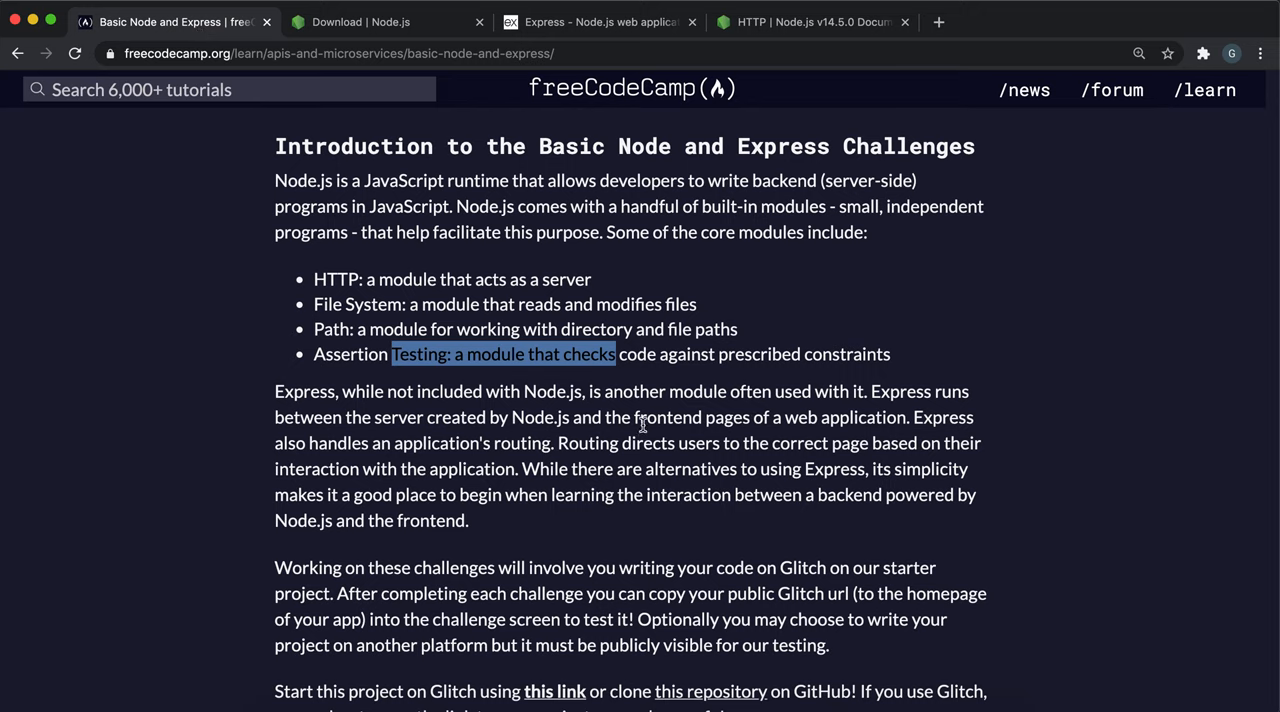
mouse_move(518, 418)
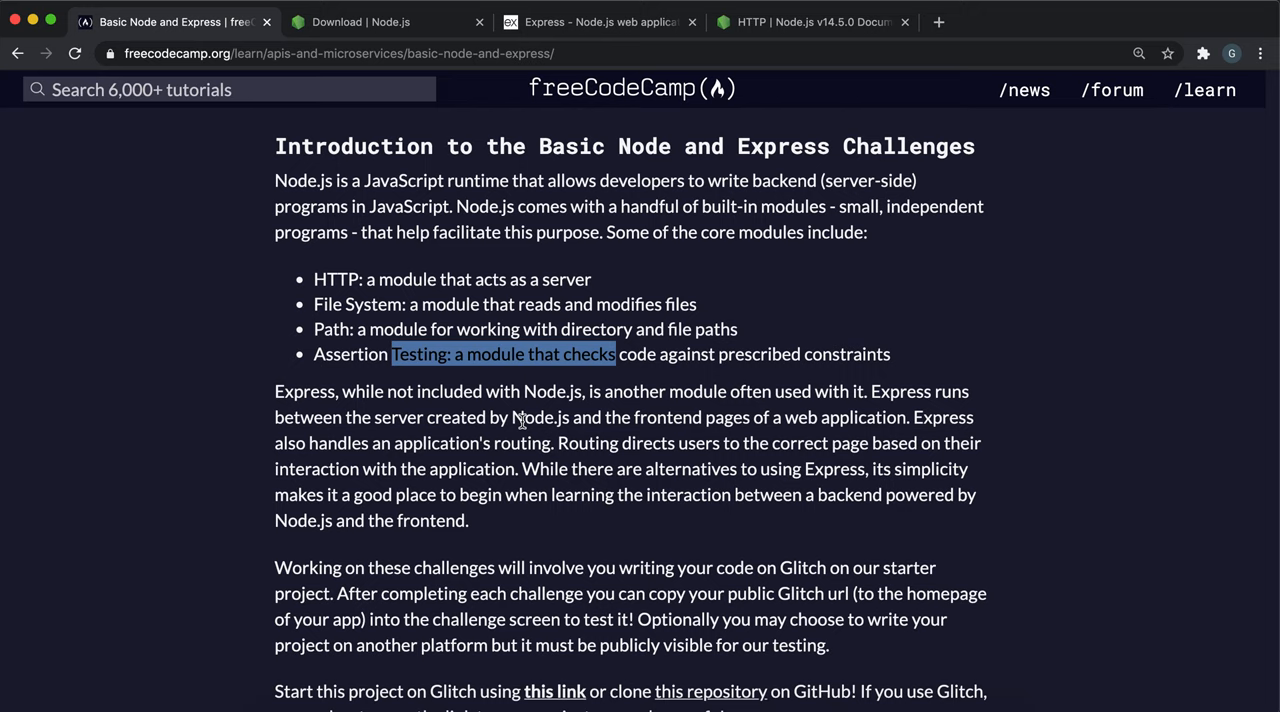
mouse_move(825, 468)
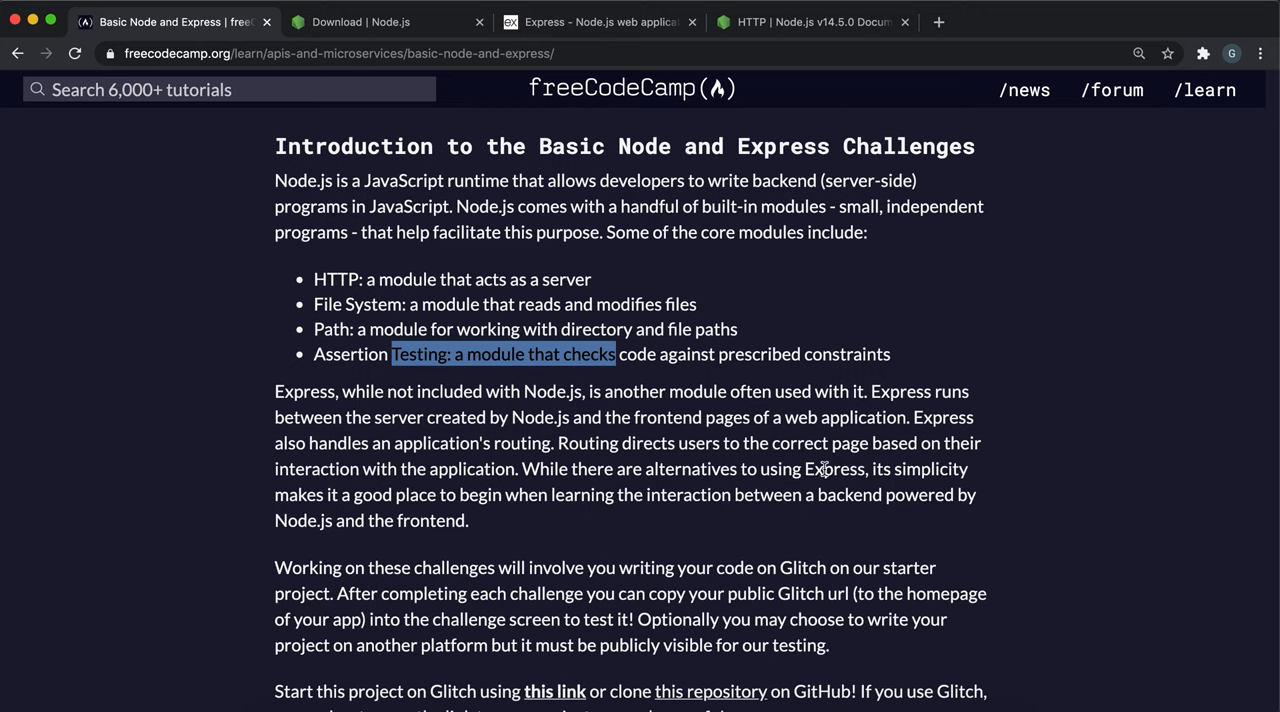
mouse_move(520, 370)
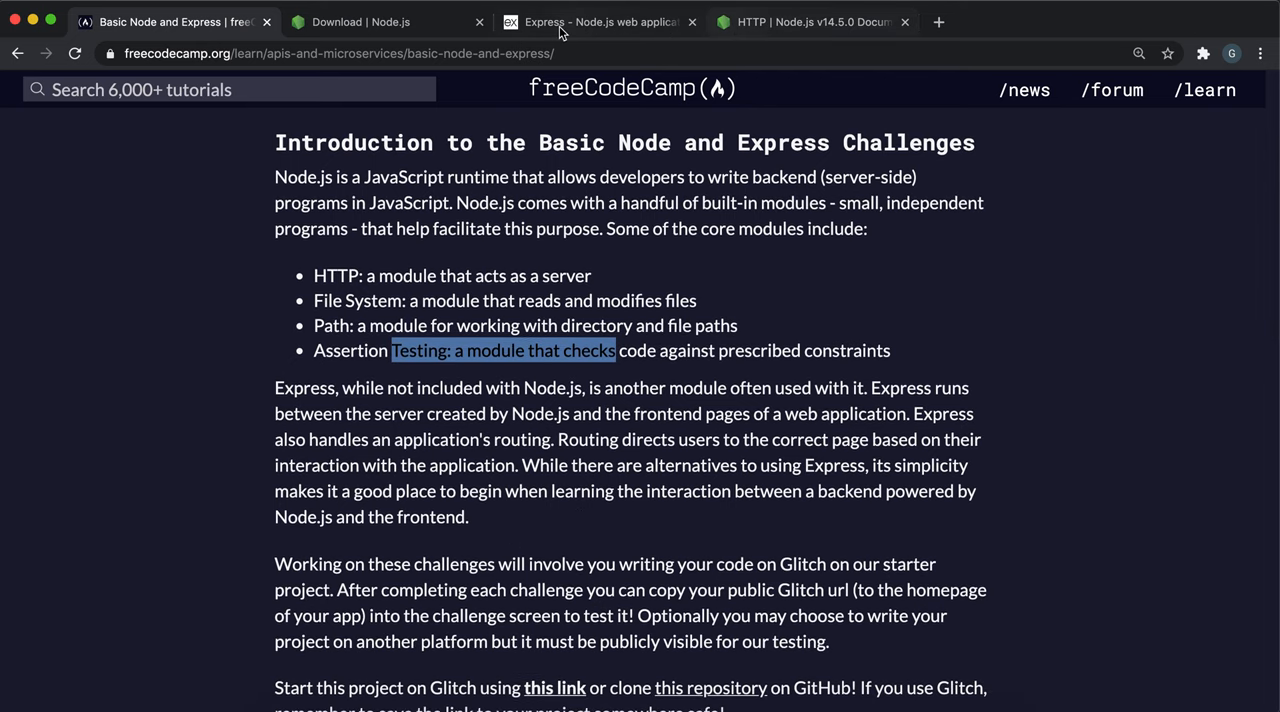
left_click(360, 21)
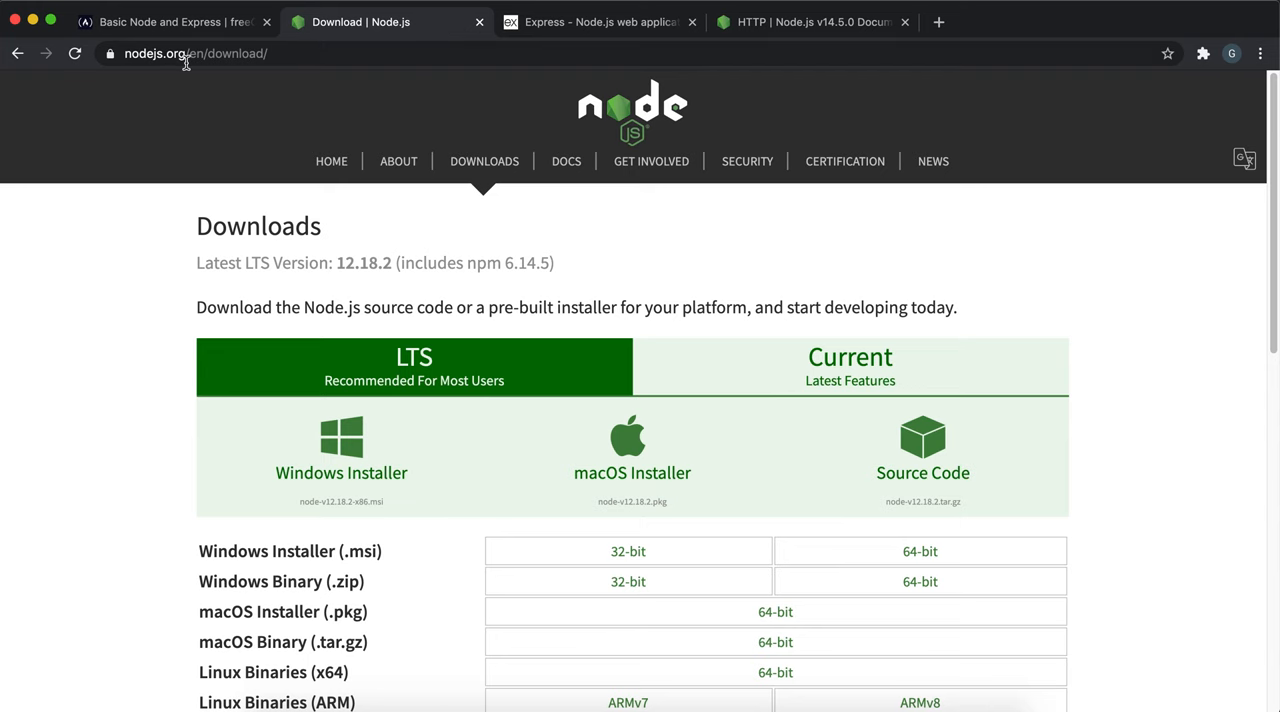
mouse_move(406, 489)
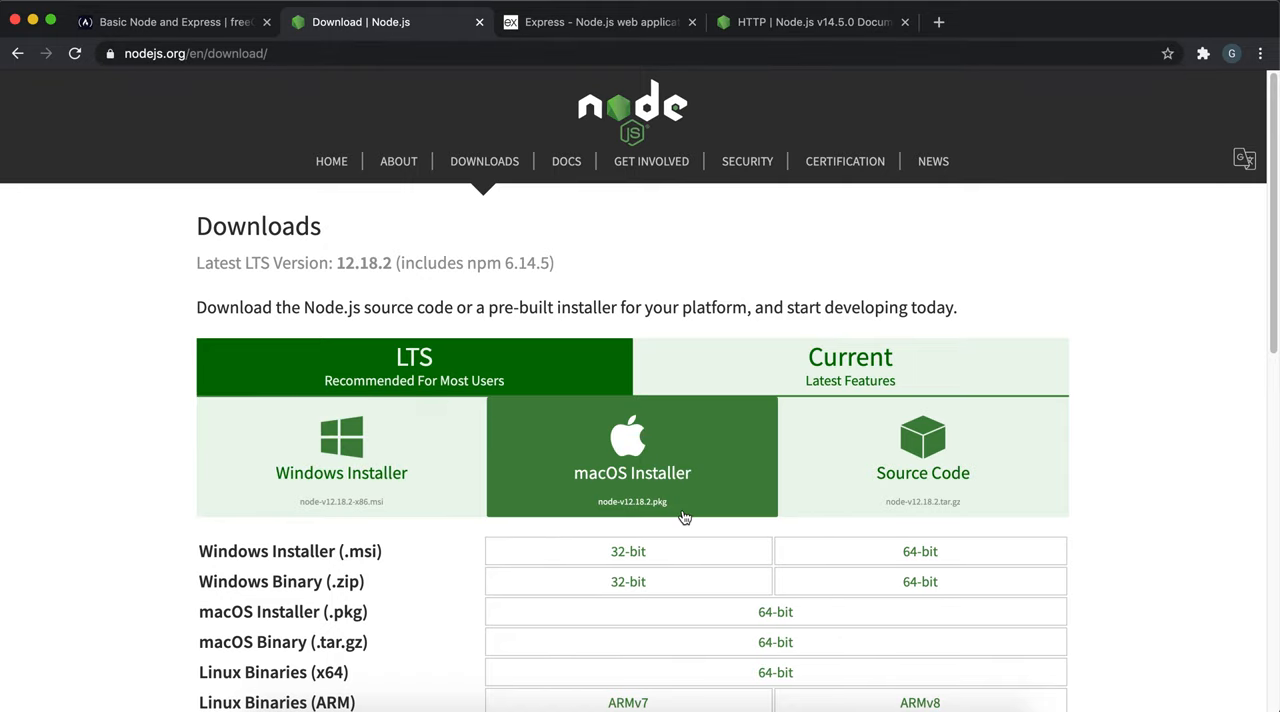
left_click(601, 21)
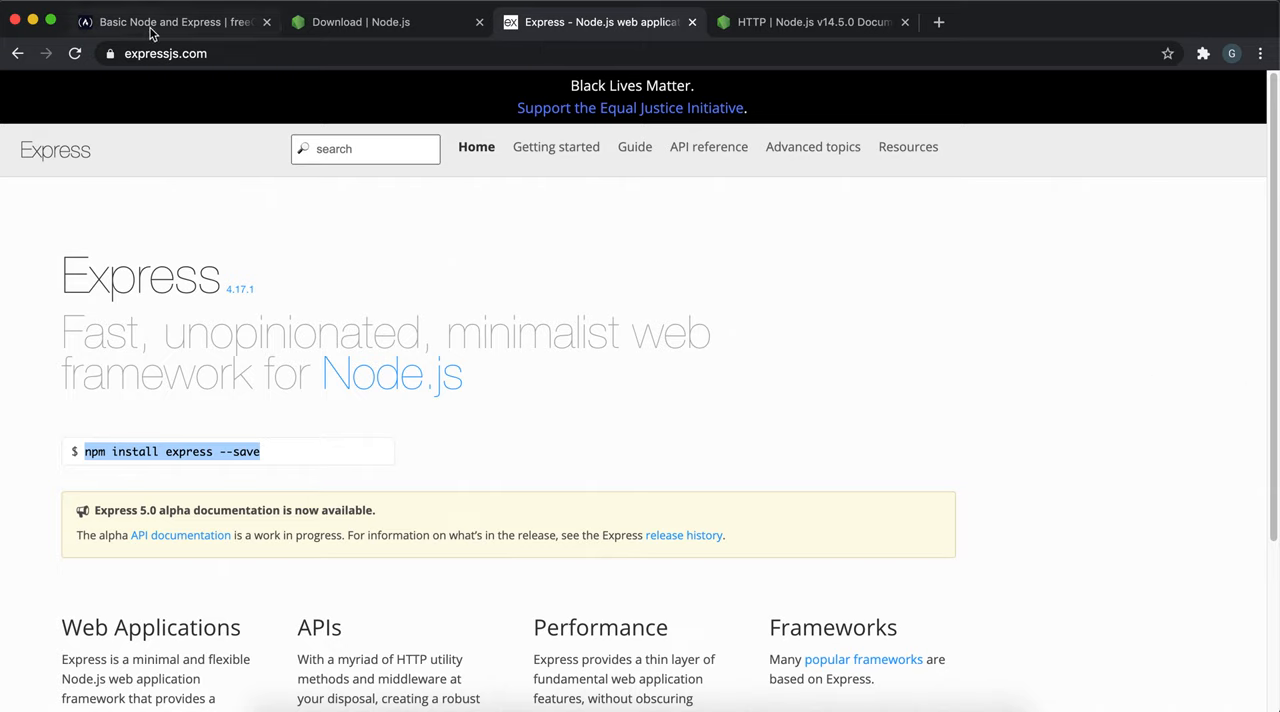
left_click(160, 21)
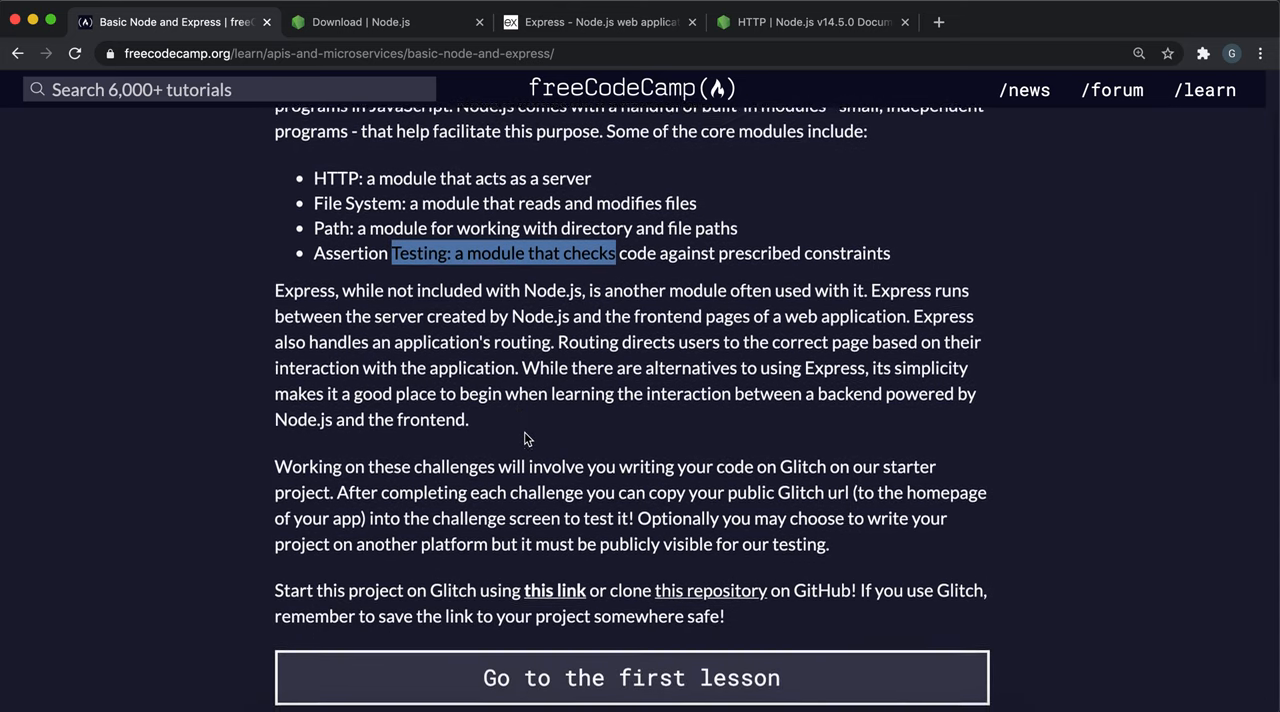
Open the boilerplate-express repository link in a new tab, then open glitch.com
scroll("down", 3)
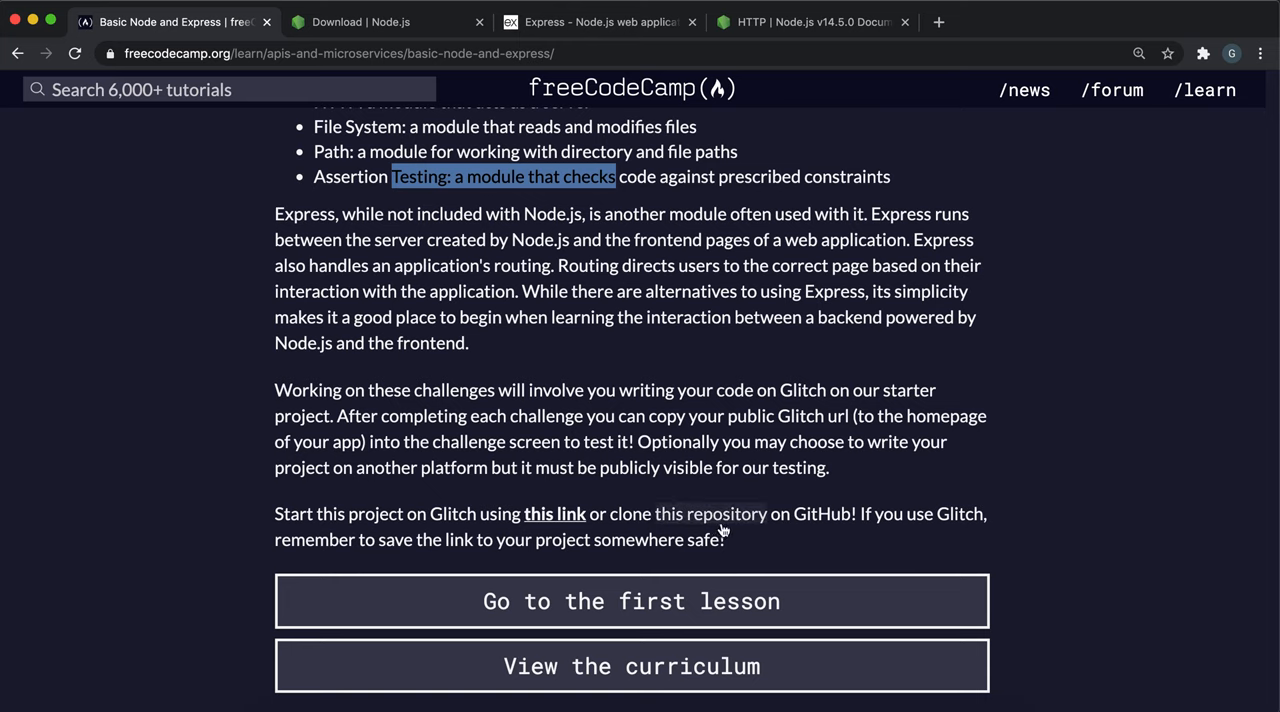
right_click(712, 513)
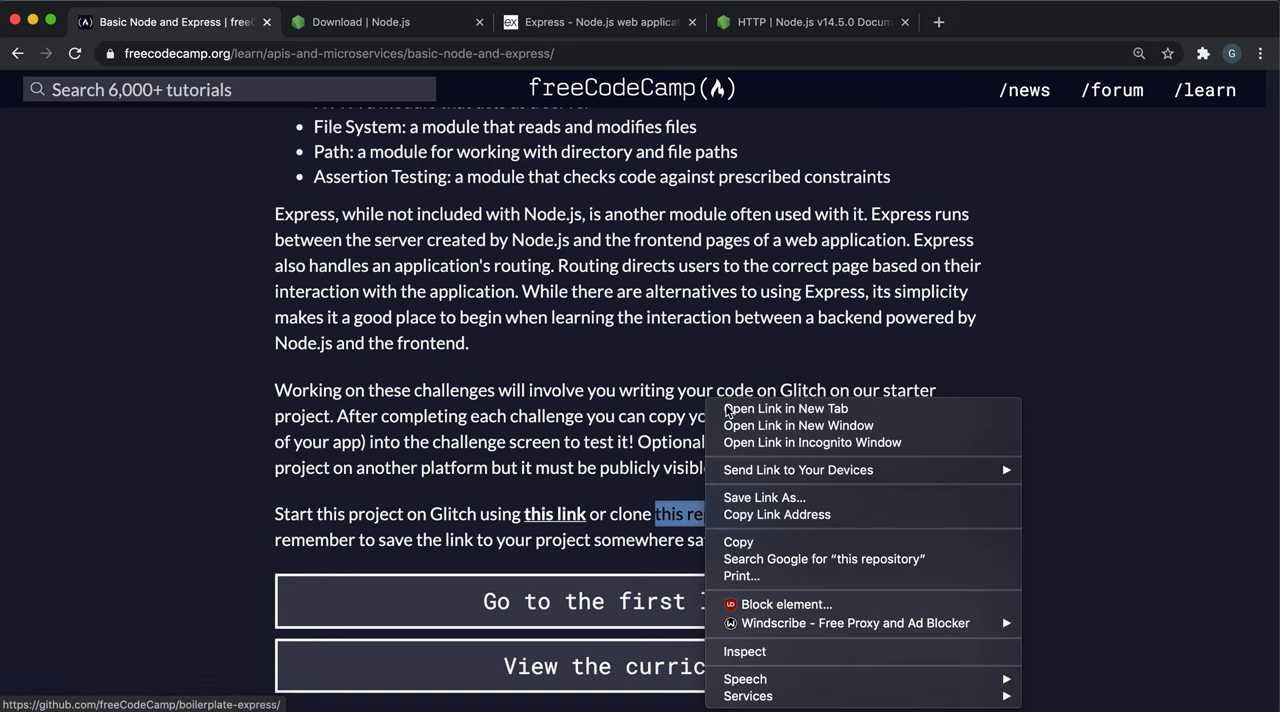
left_click(784, 408)
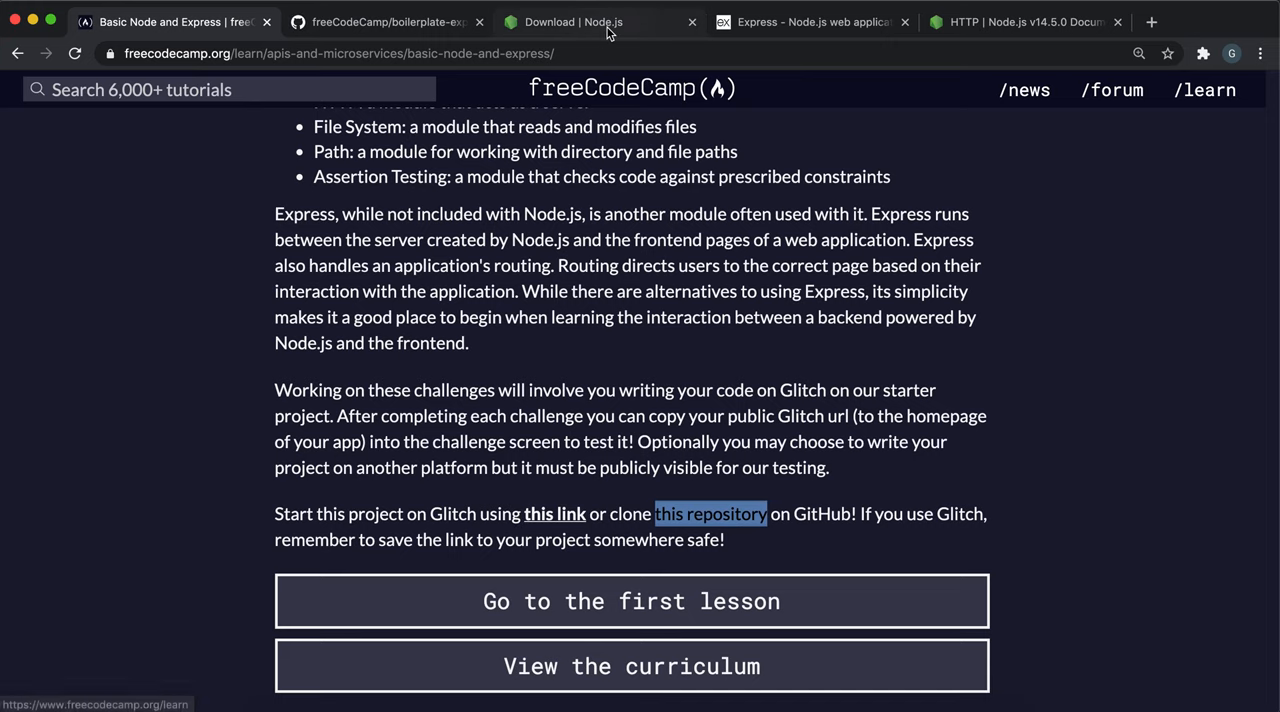
left_click(1020, 21)
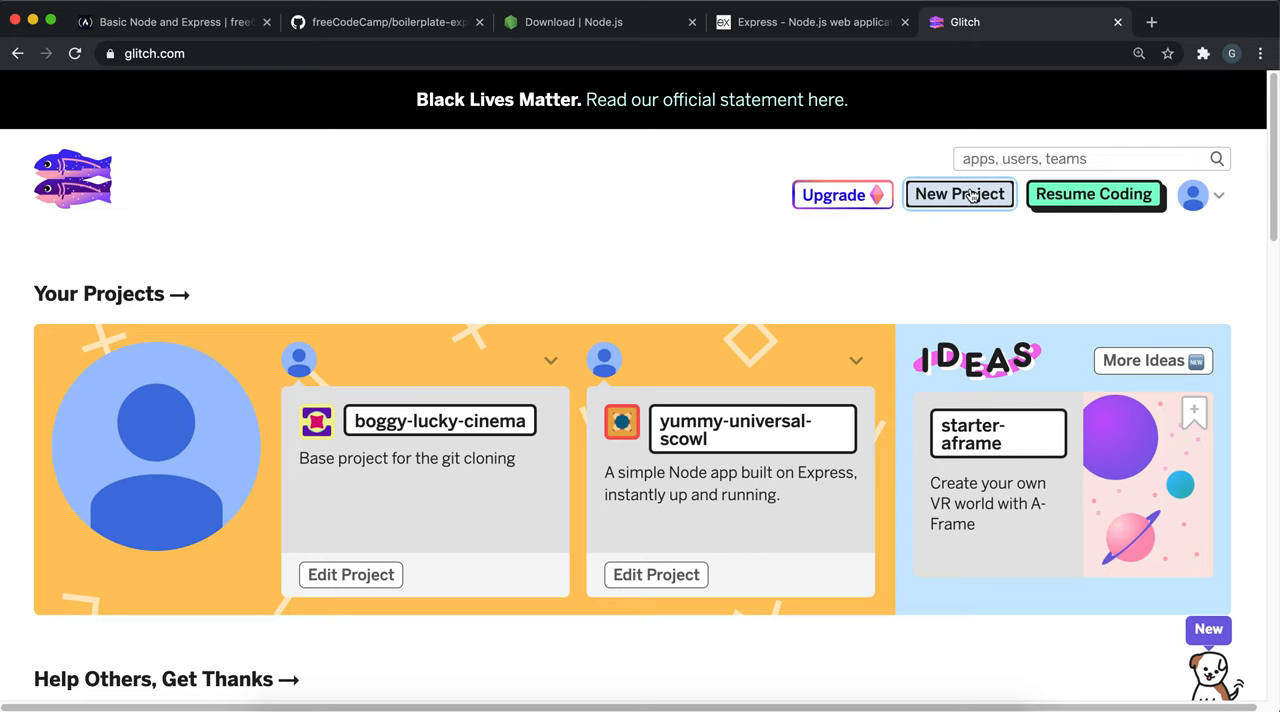
left_click(958, 194)
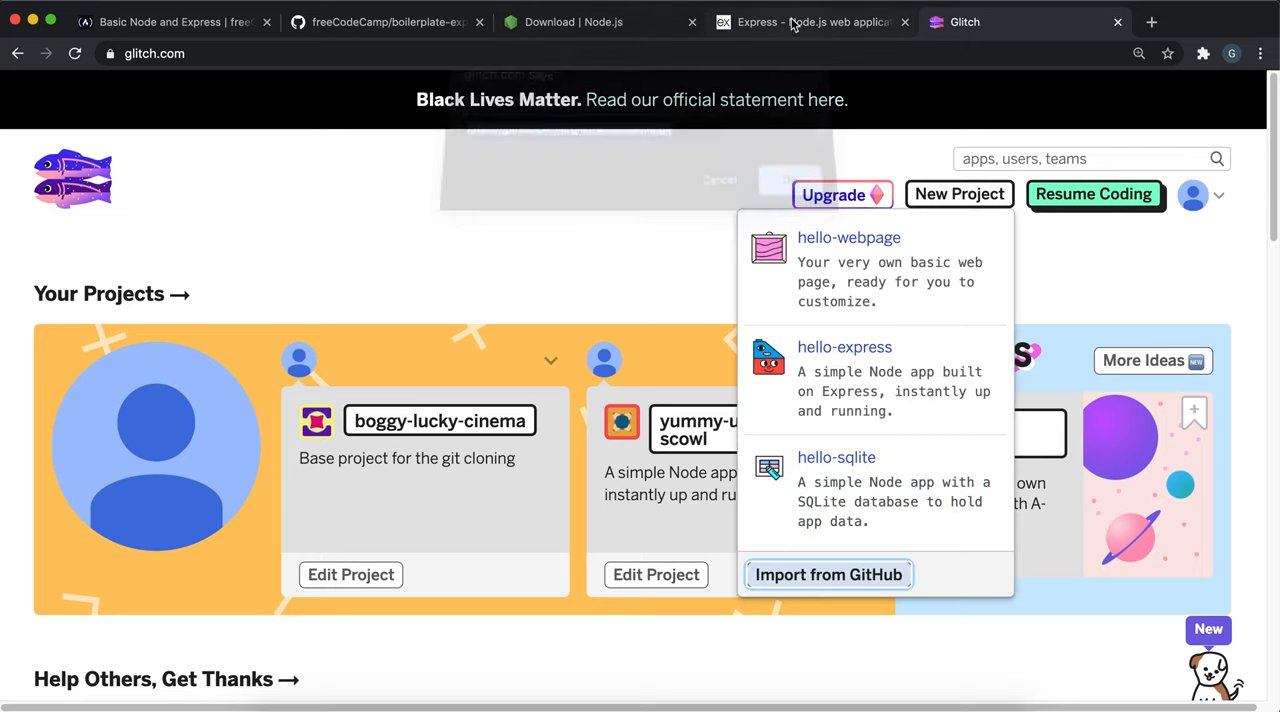
left_click(385, 21)
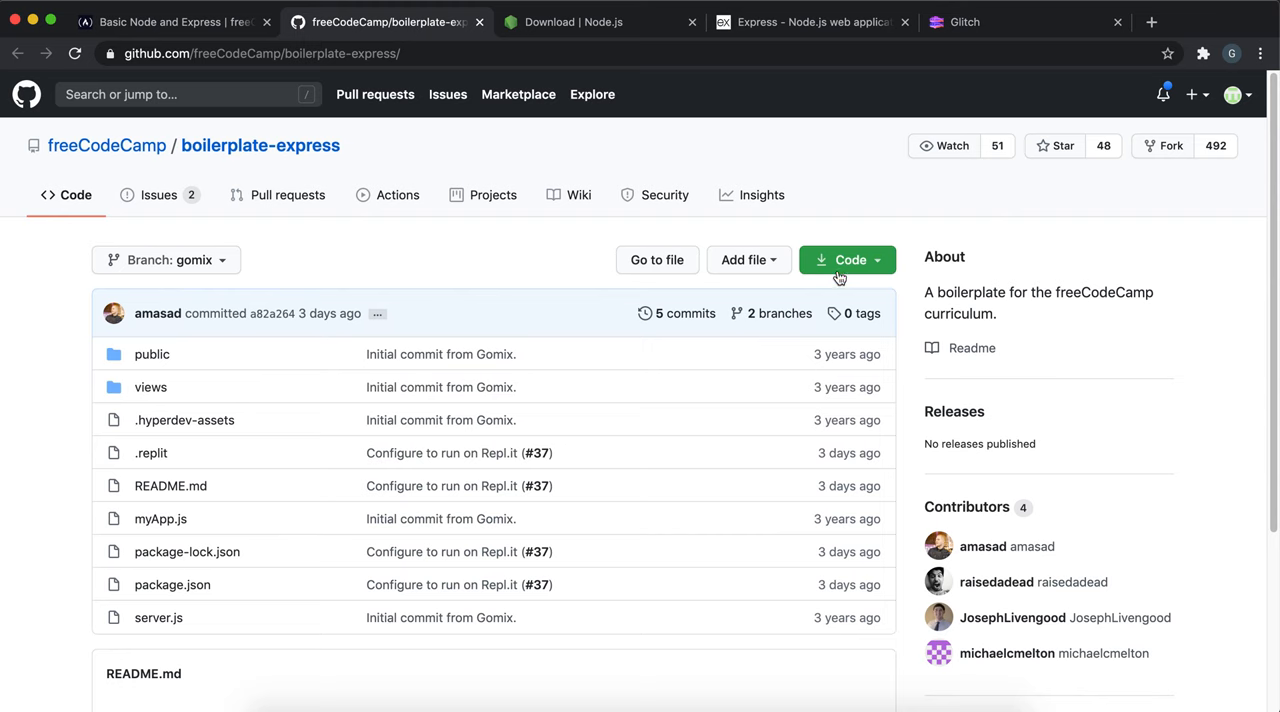
left_click(847, 259)
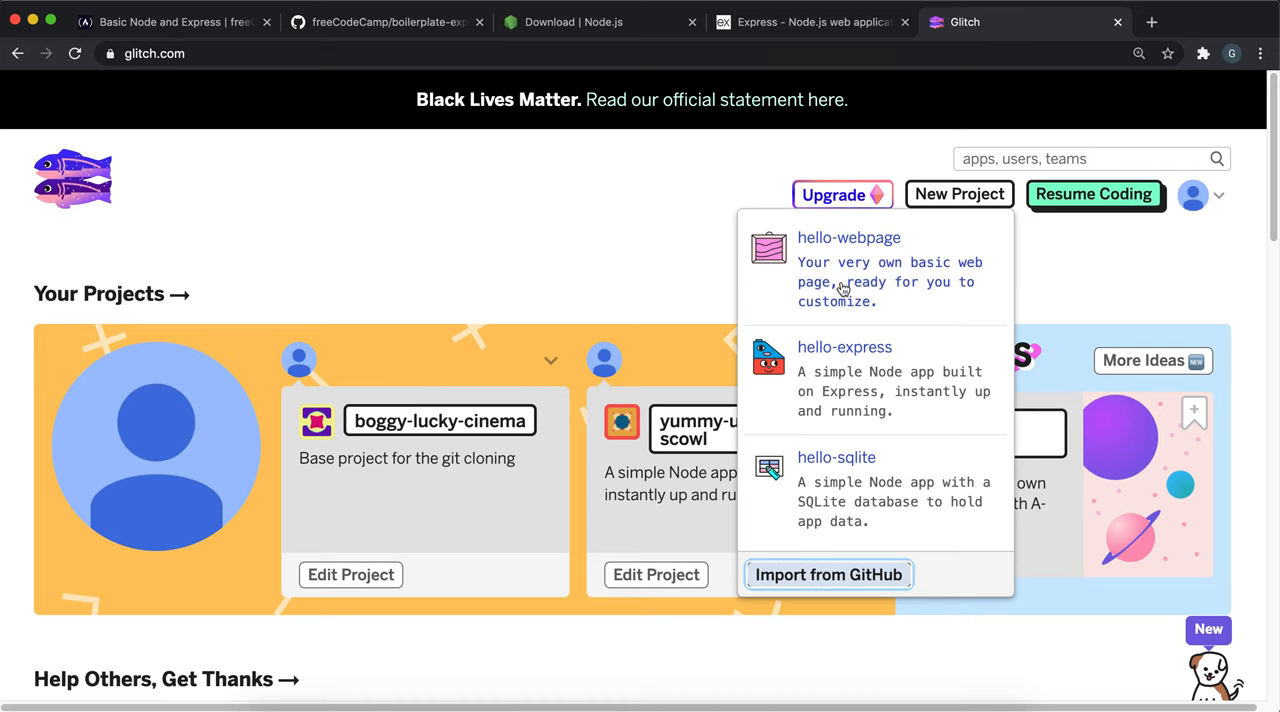
left_click(827, 574)
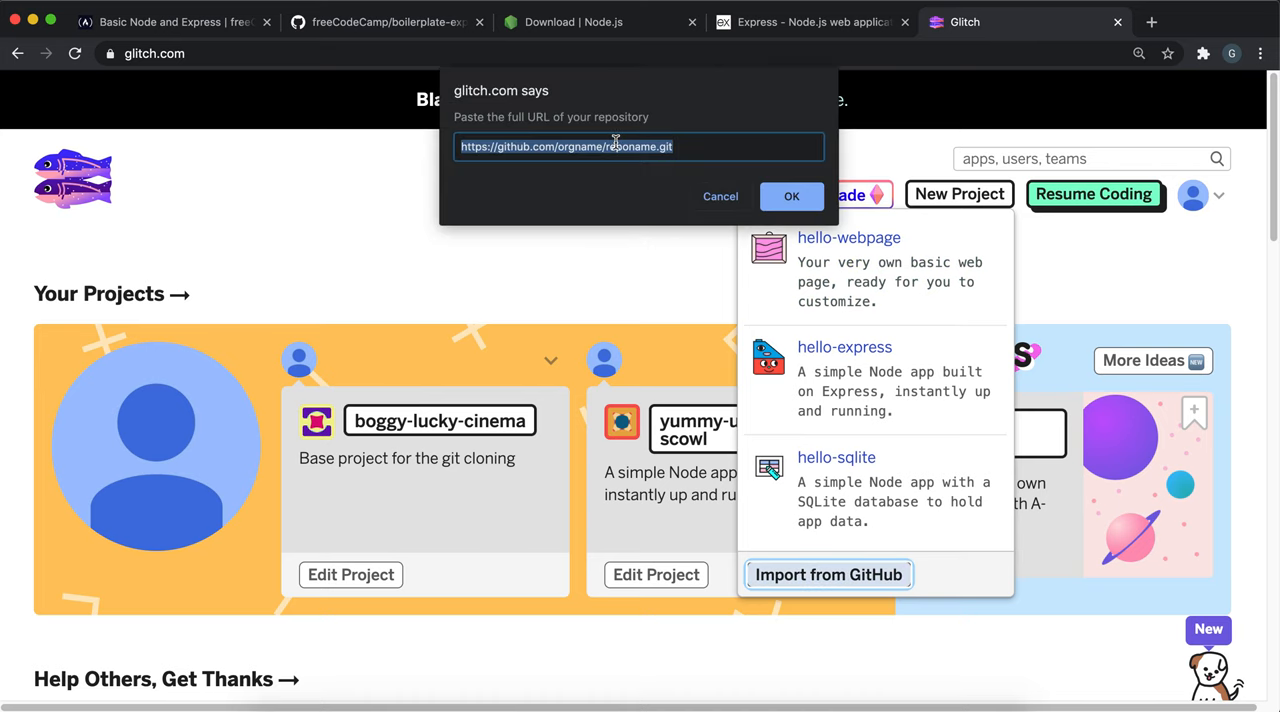
type("https://github.com/freeCodeCamp/boilerplate-express.git")
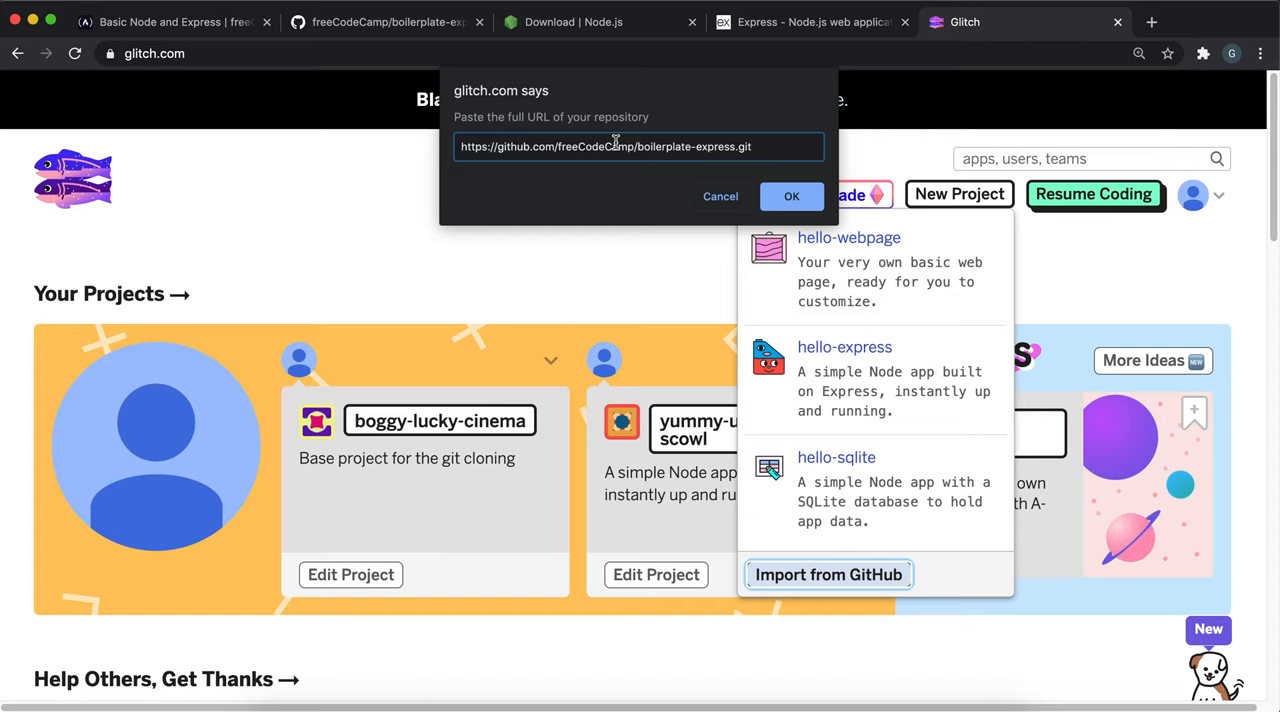
left_click(791, 196)
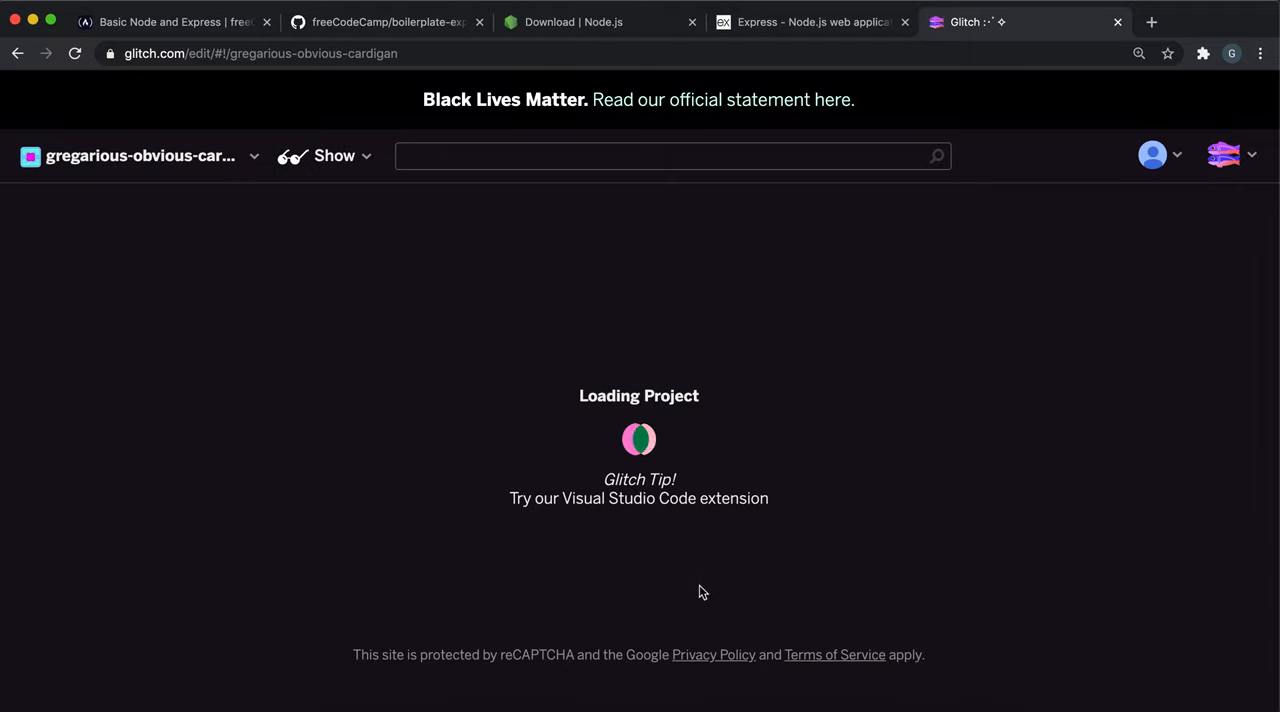
mouse_move(669, 543)
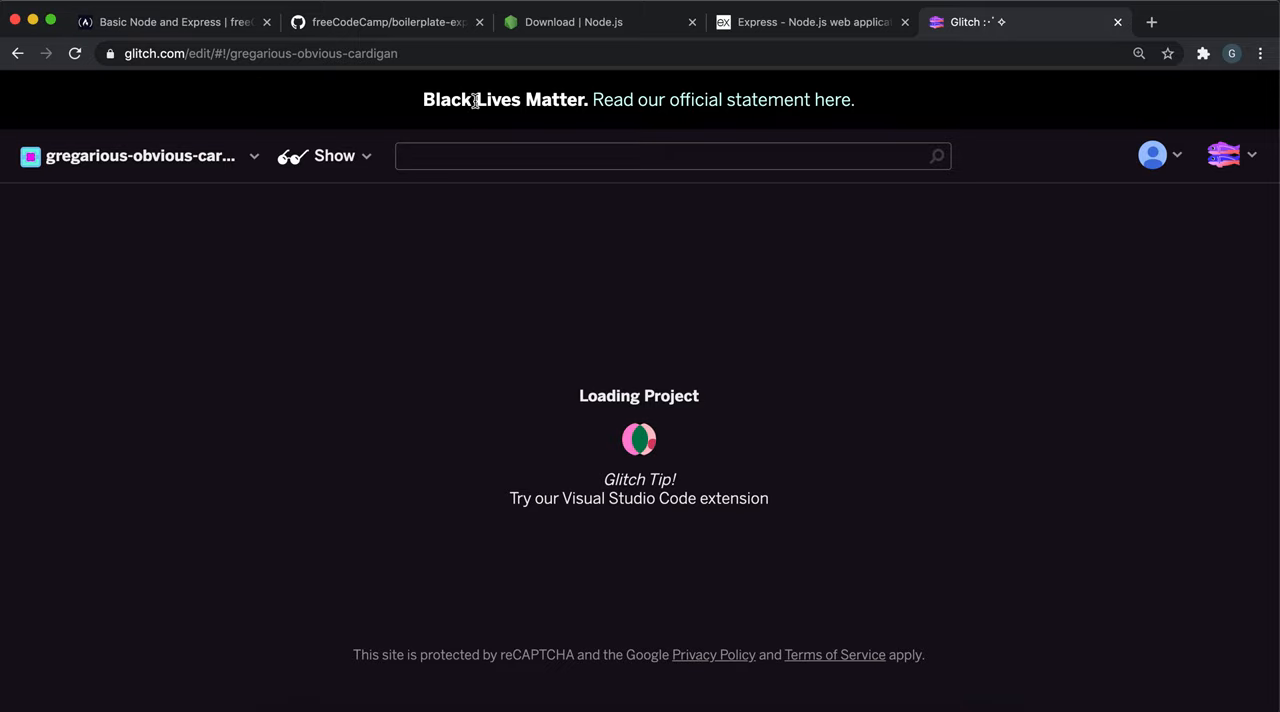
mouse_move(600, 540)
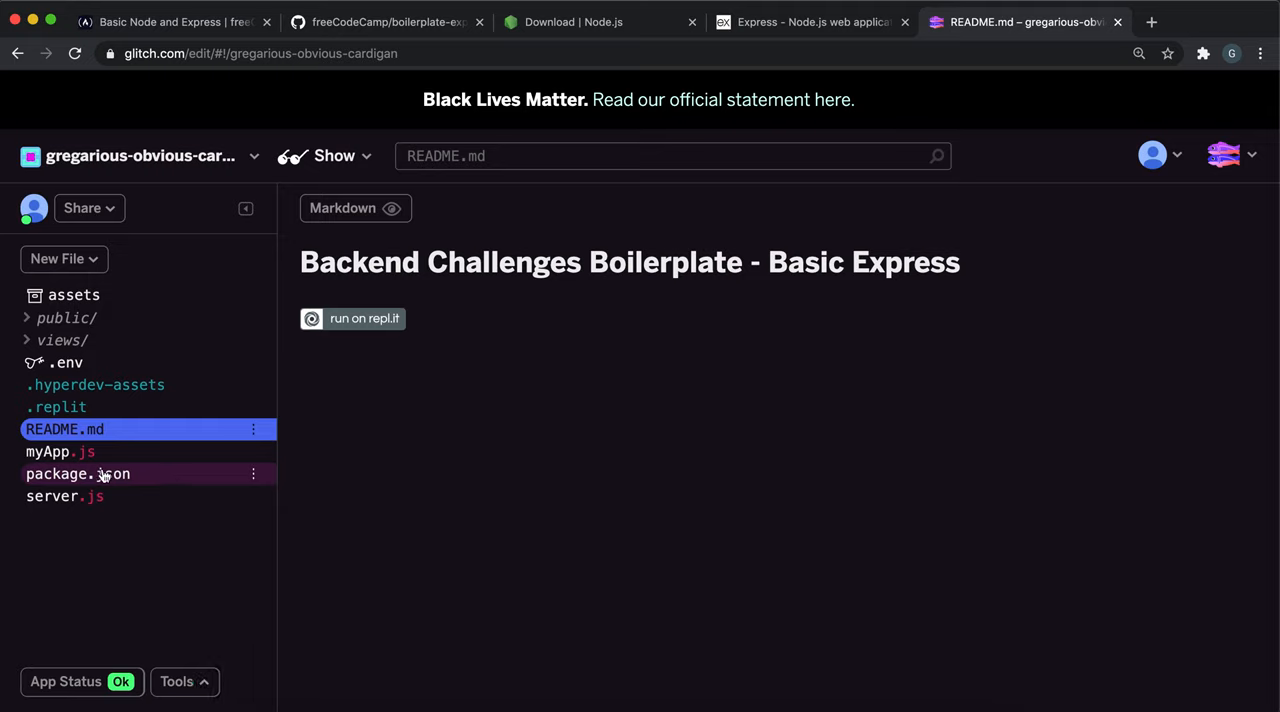
mouse_move(149, 463)
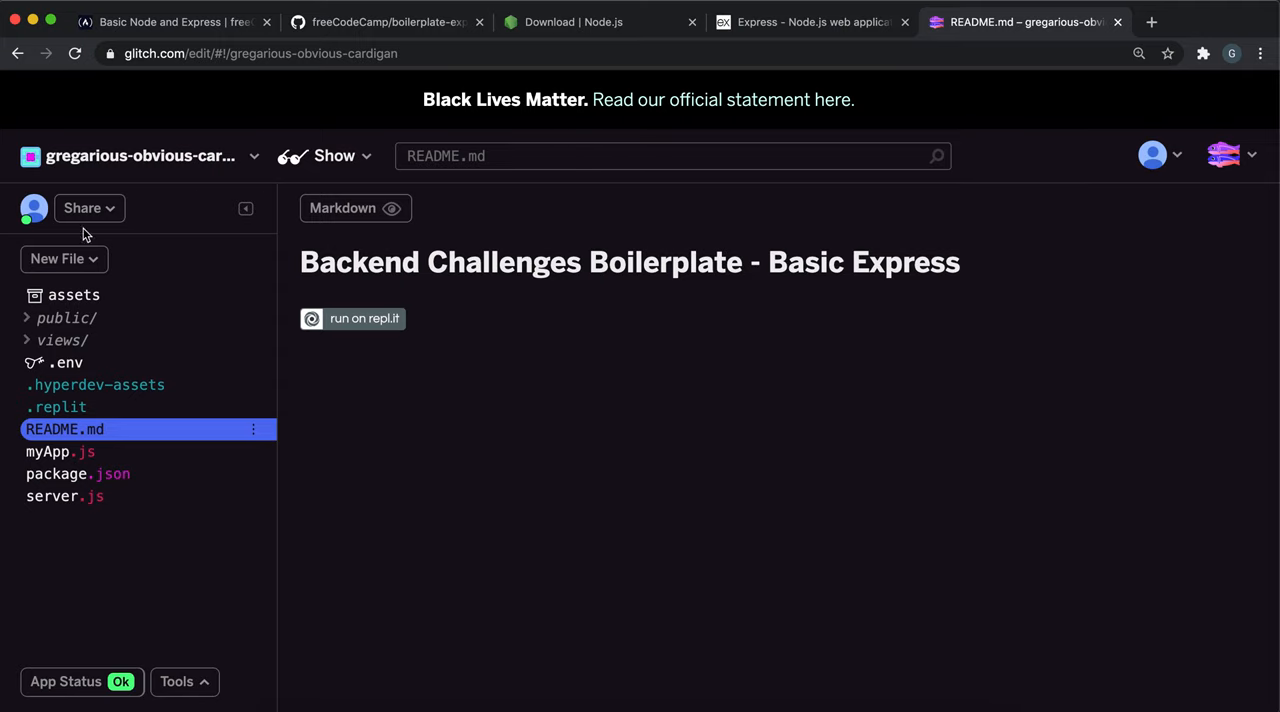
mouse_move(160, 353)
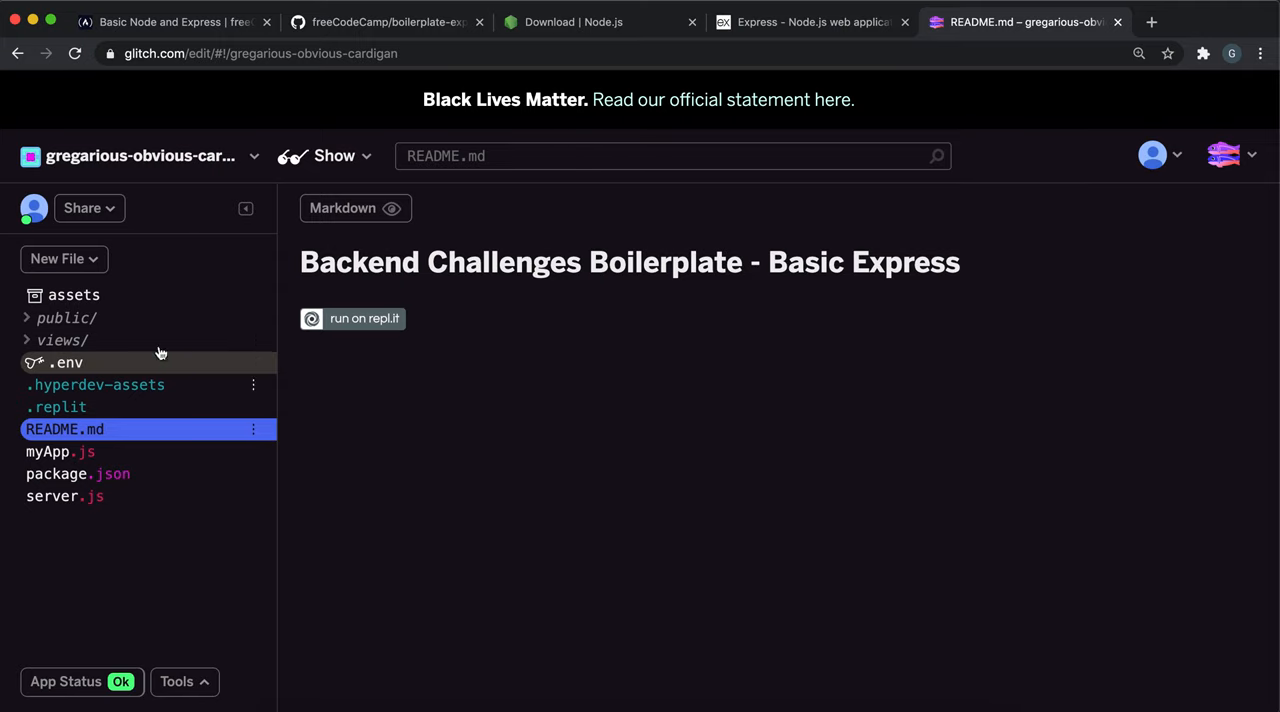
mouse_move(307, 392)
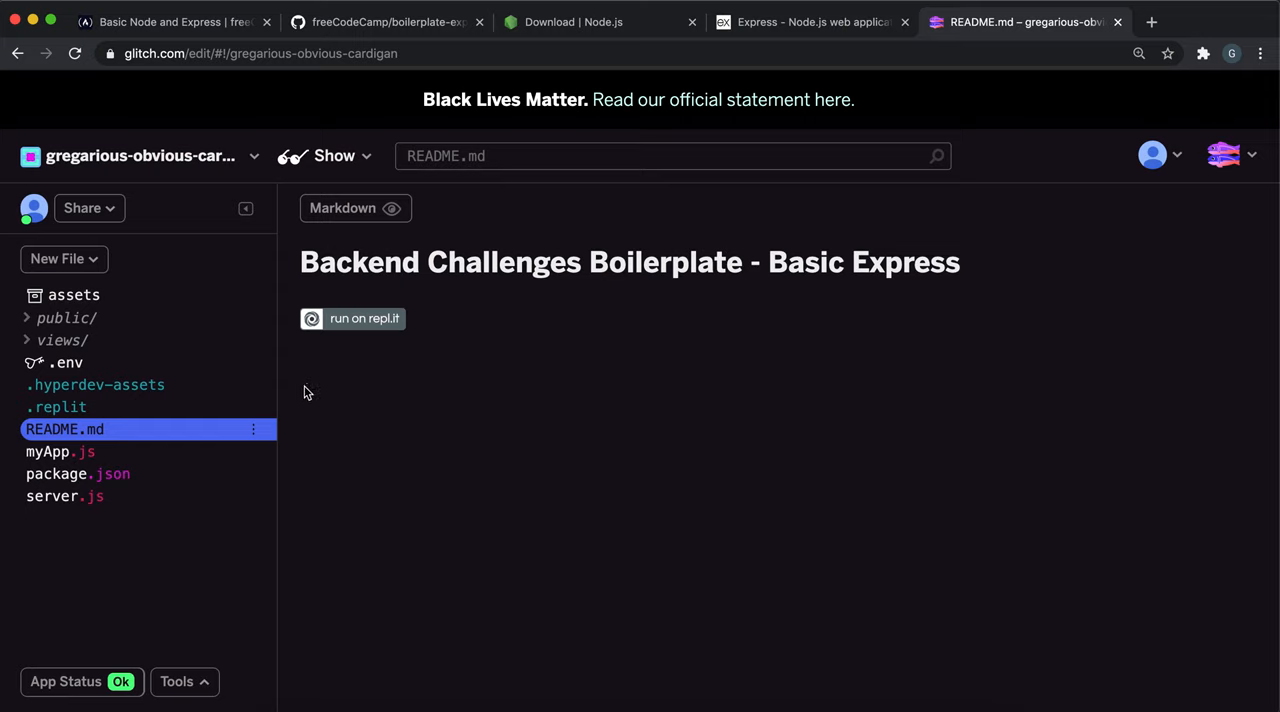
mouse_move(89, 208)
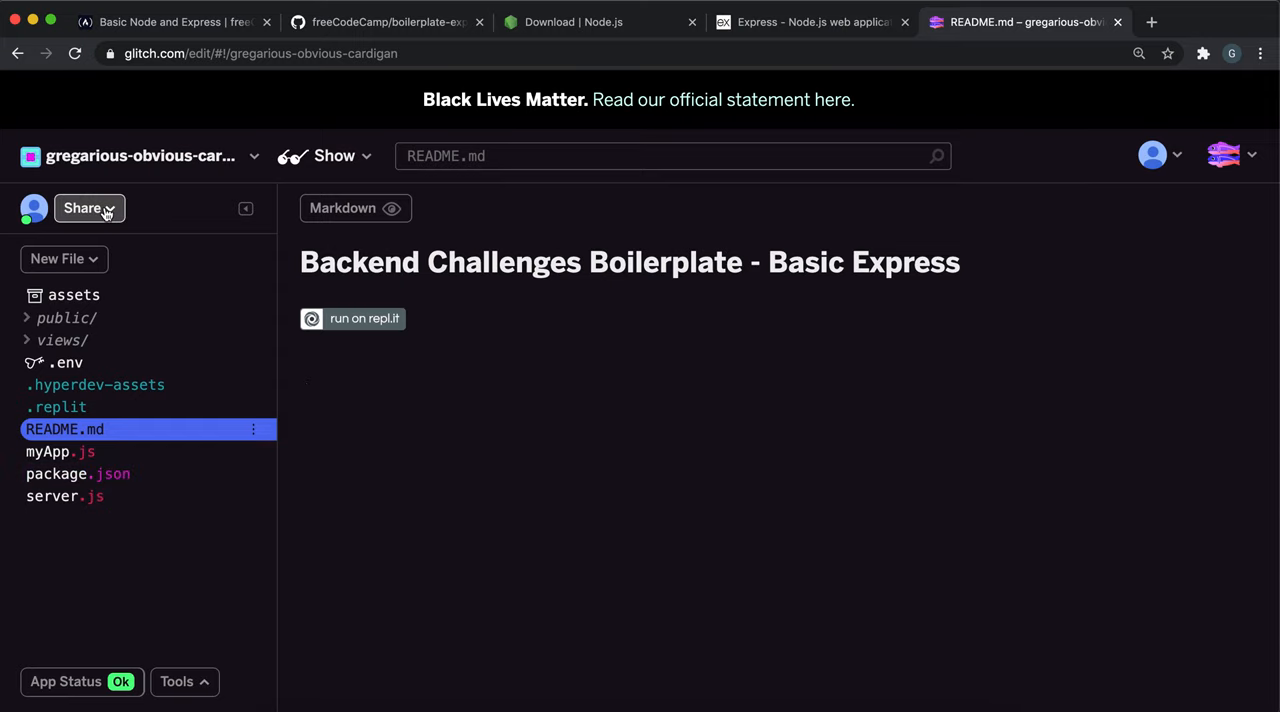
Open the Share dropdown for gregarious-obvious-cardigan to reach the Live App link
left_click(82, 208)
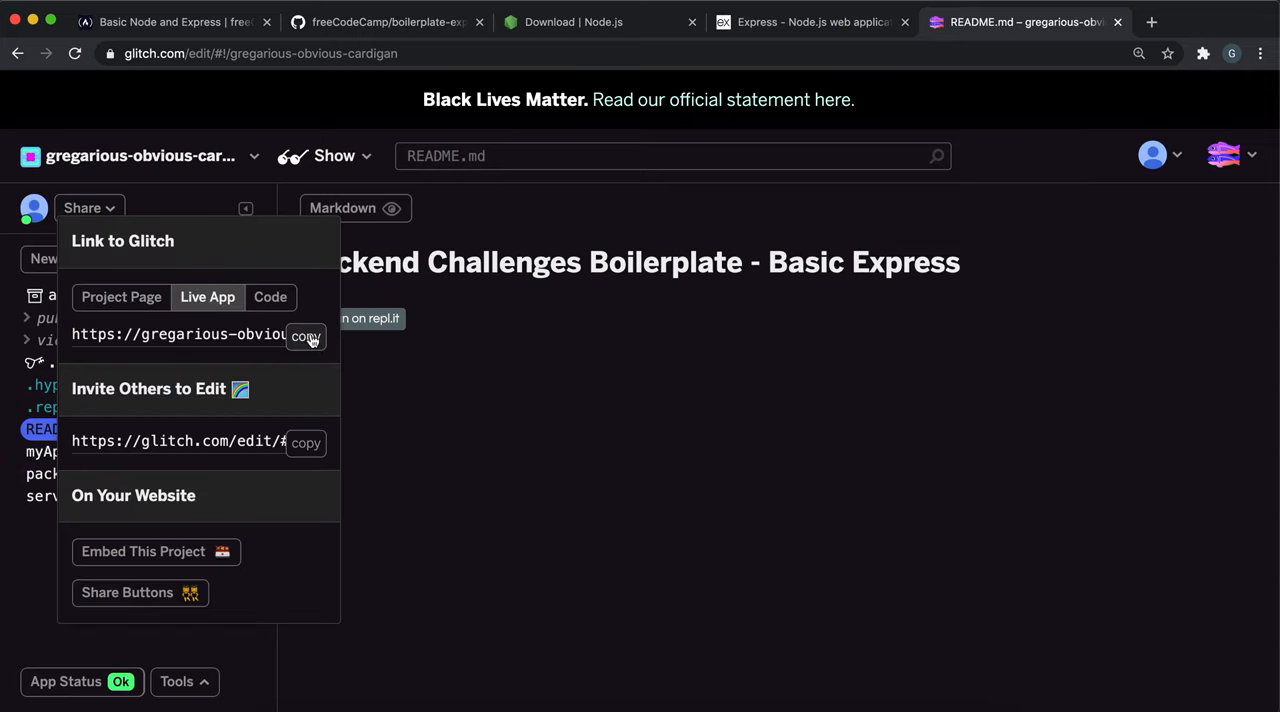